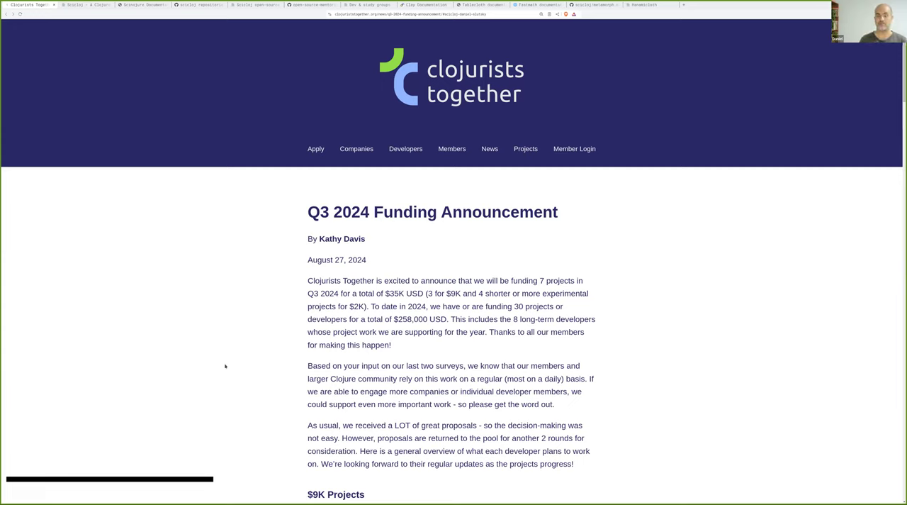
mouse_move(248, 360)
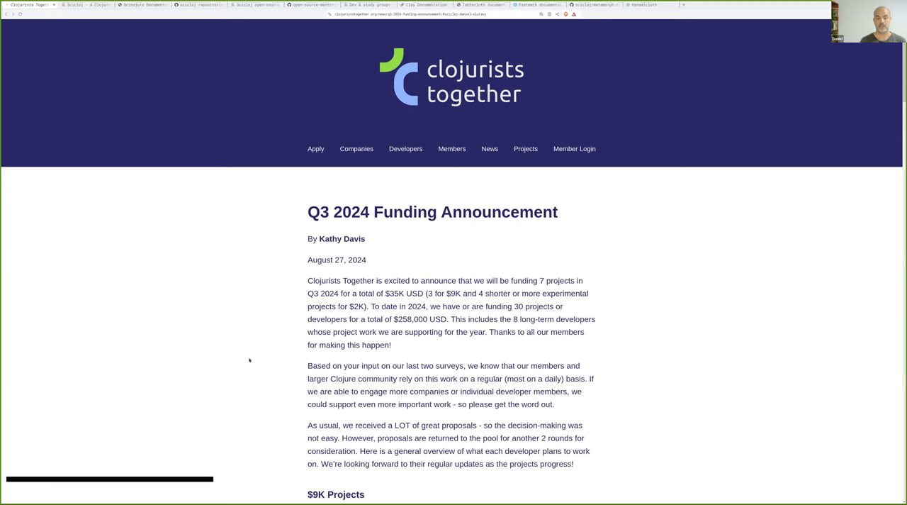
Scroll to the $9K Projects list and jump to the Scicloj: Daniel Slutsky section
scroll(down, 3)
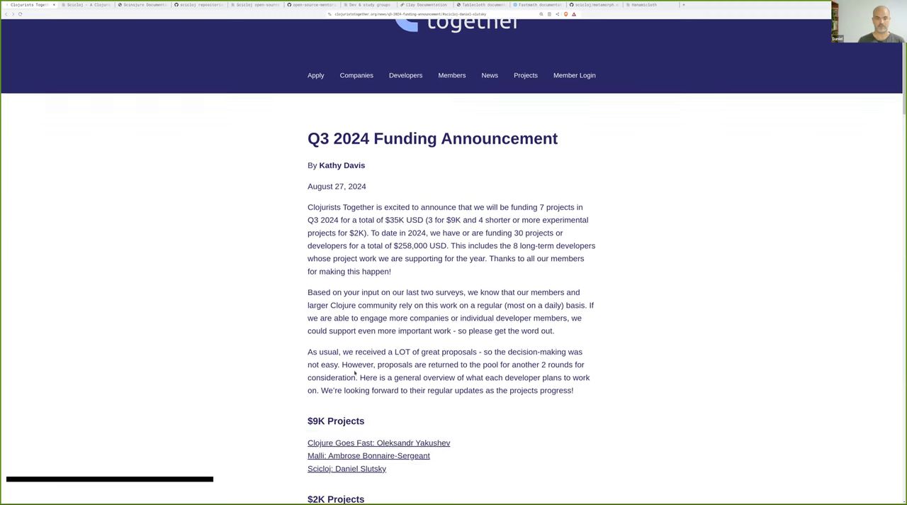
scroll(down, 3)
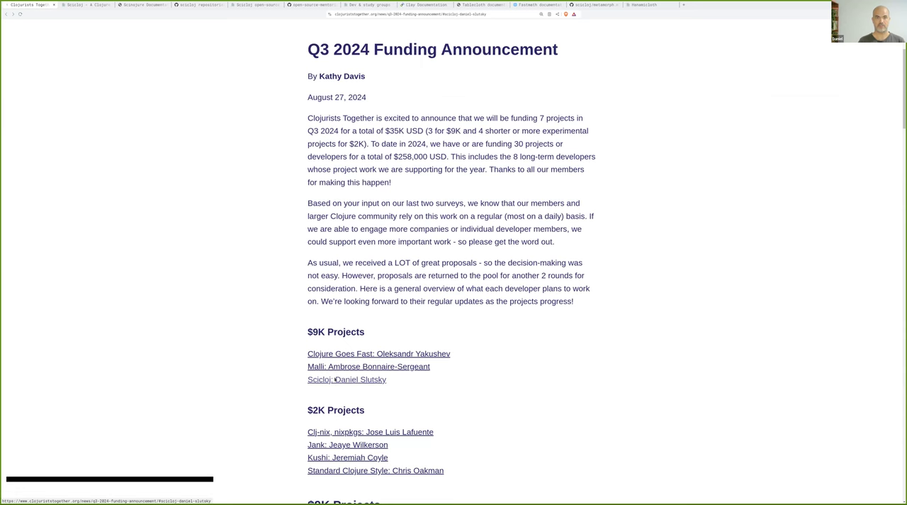
click(347, 379)
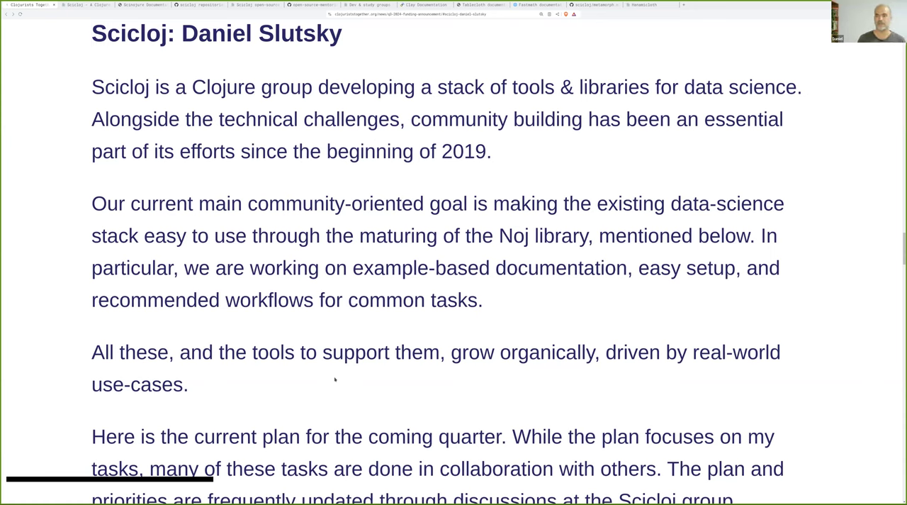
mouse_move(289, 405)
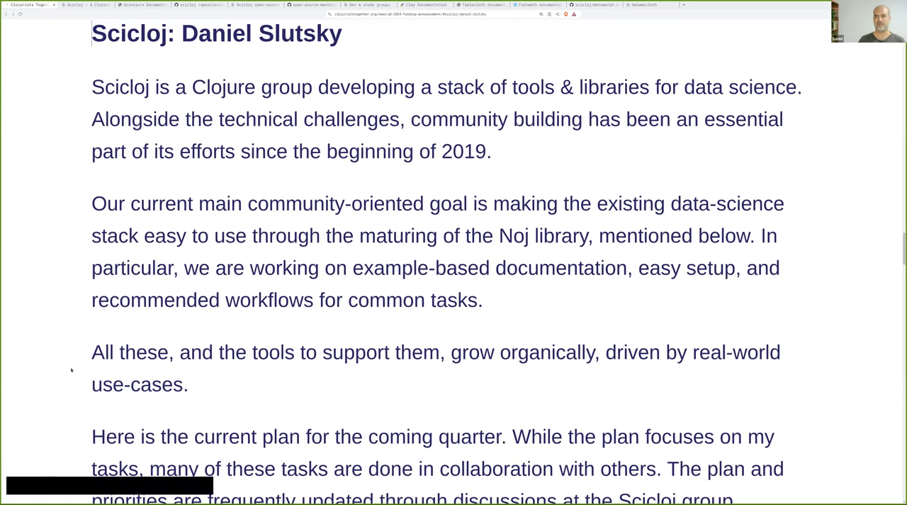
mouse_move(168, 185)
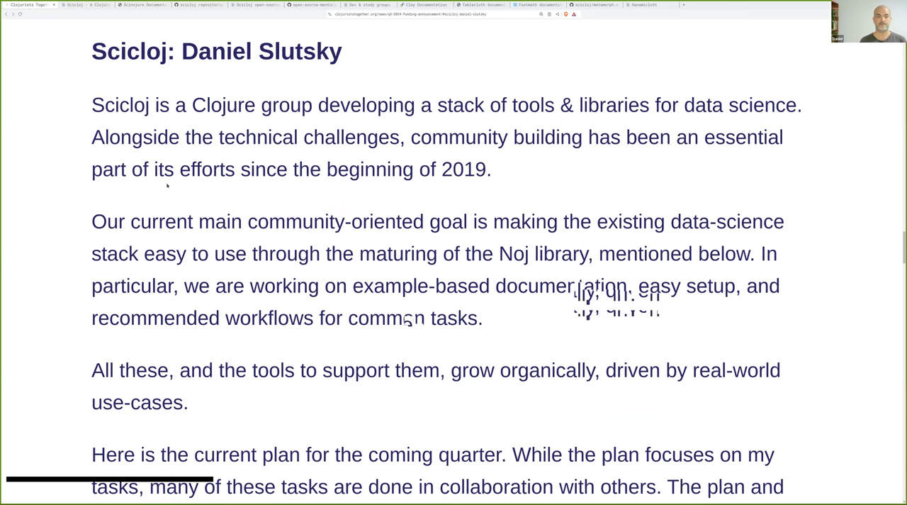
Scroll to 'Stabilize the Noj v2 project' and its Fastmath, Metamorph.ml, Tablecloth, Hanamicloth tasks
scroll(down, 3)
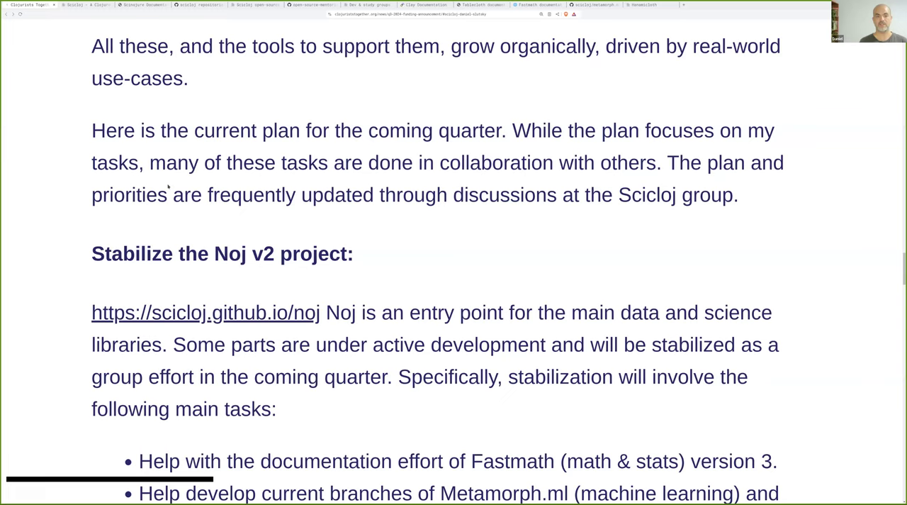
scroll(down, 3)
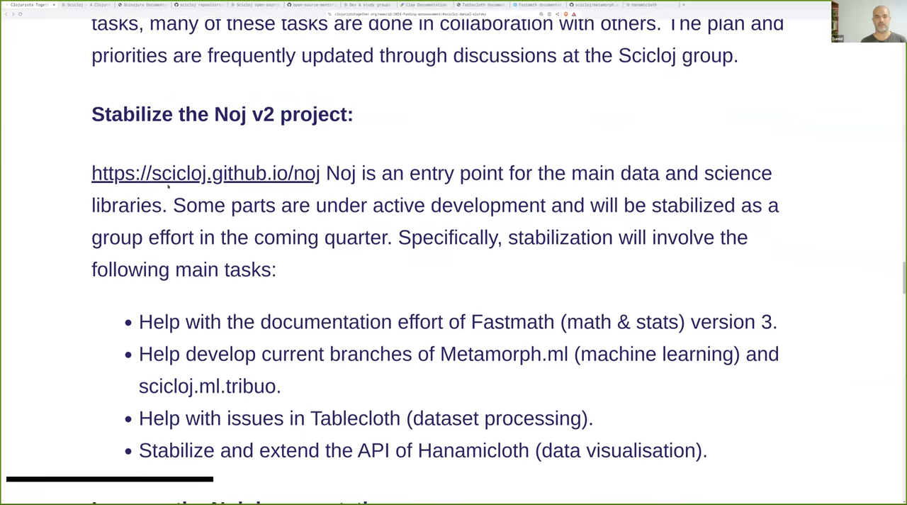
scroll(down, 3)
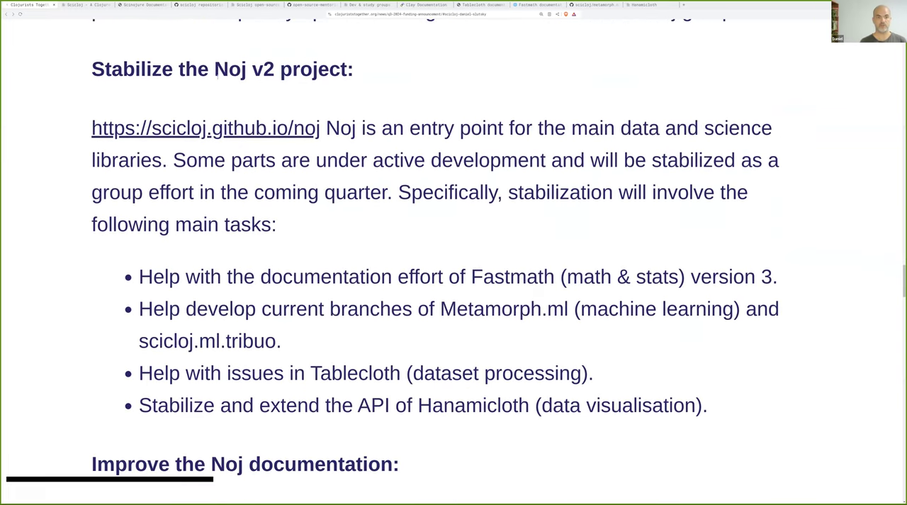
double_click(230, 69)
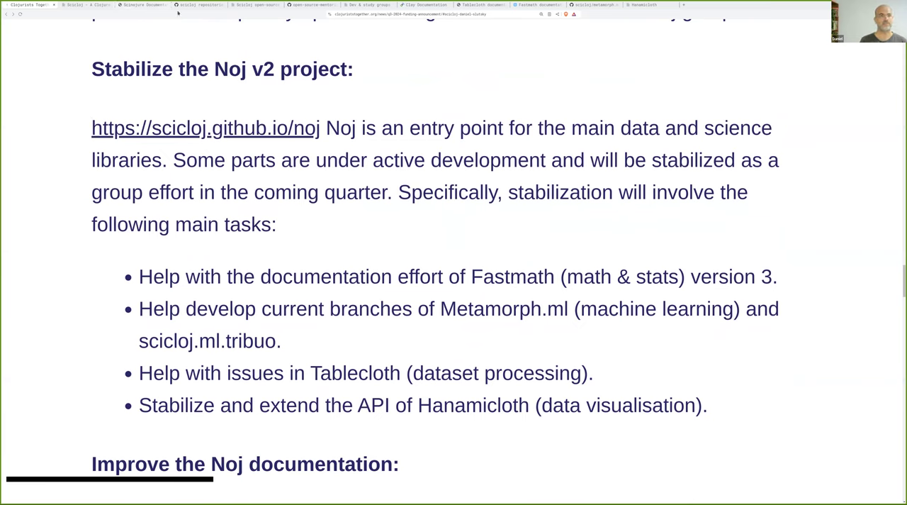
Switch to the scicloj organisation's repositories and search them for 'noj'
click(199, 5)
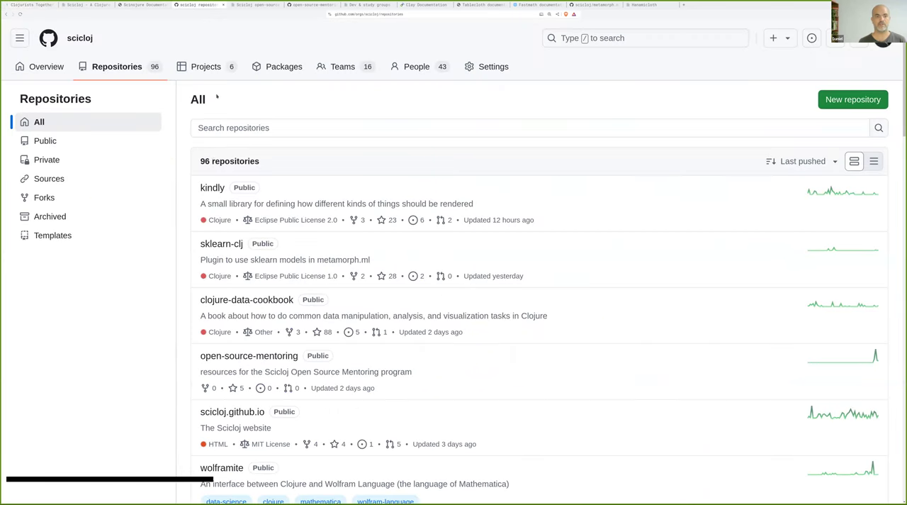
mouse_move(178, 227)
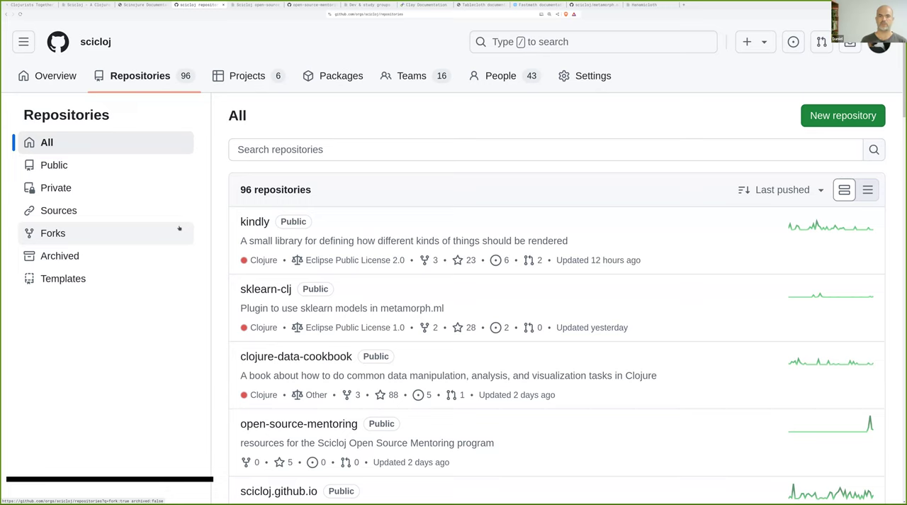
mouse_move(129, 48)
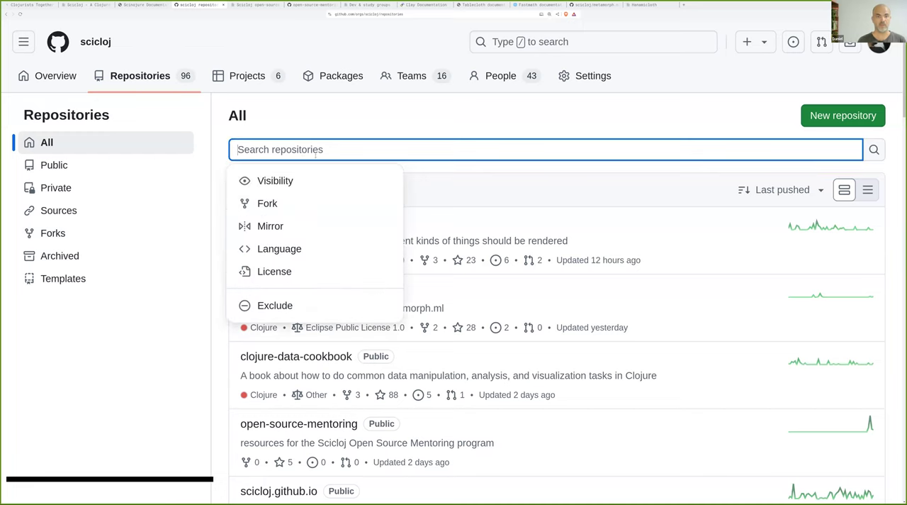
text(noj)
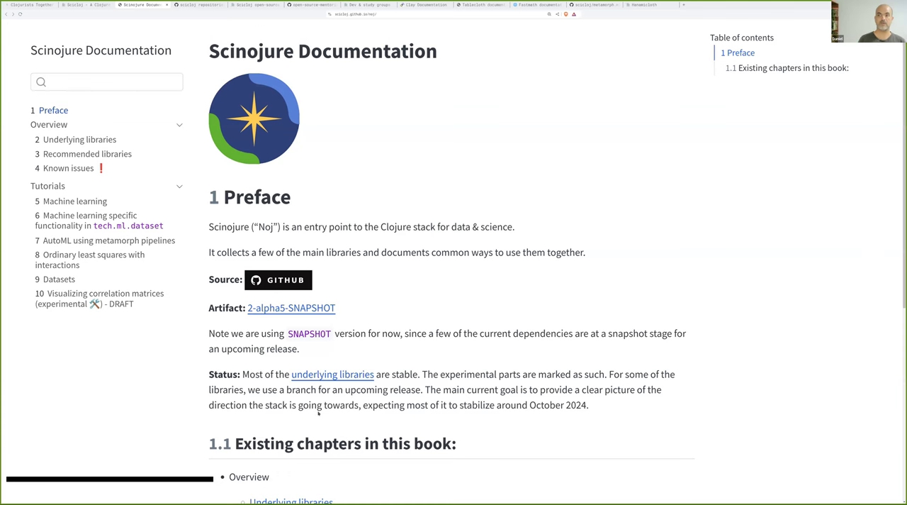
mouse_move(333, 374)
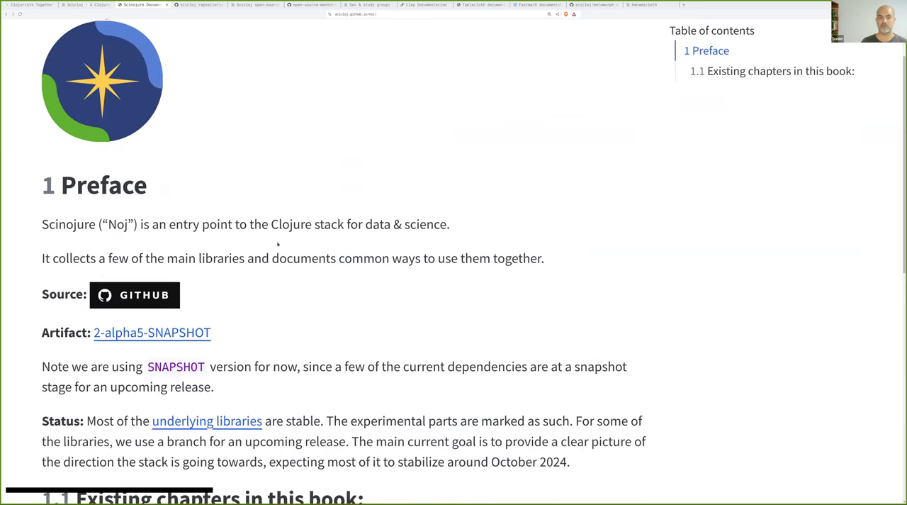
Scroll the Scinojure Preface down to the 'Existing chapters in this book' list
scroll(down, 3)
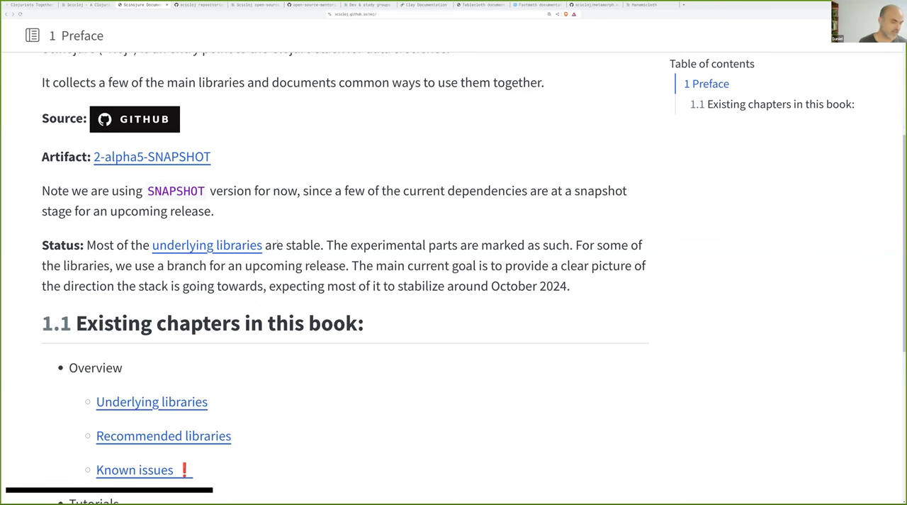
scroll(up, 3)
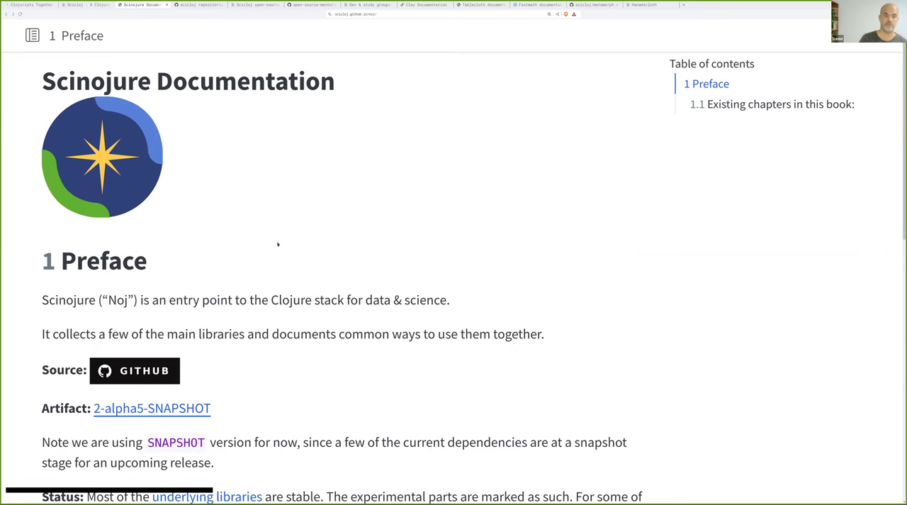
scroll(down, 3)
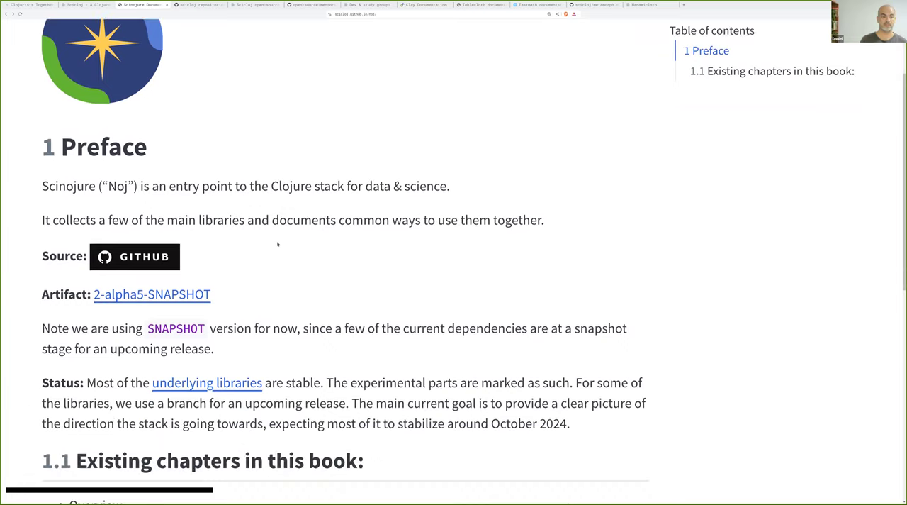
scroll(down, 3)
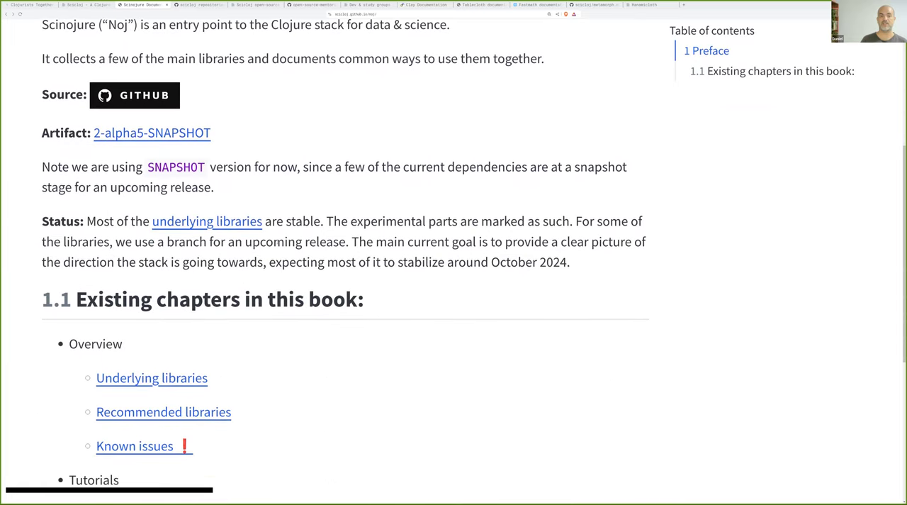
mouse_move(251, 205)
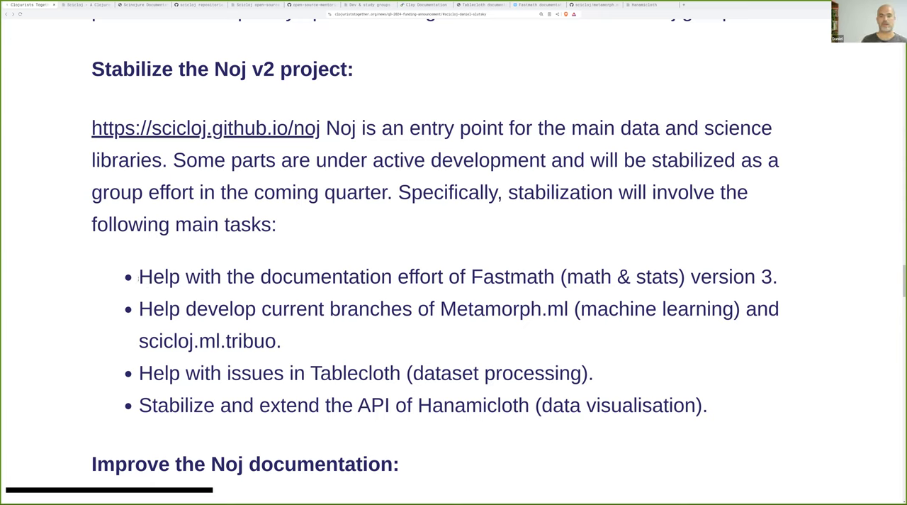
Highlight 'Fastmath' in the first Noj v2 stabilization task
double_click(512, 275)
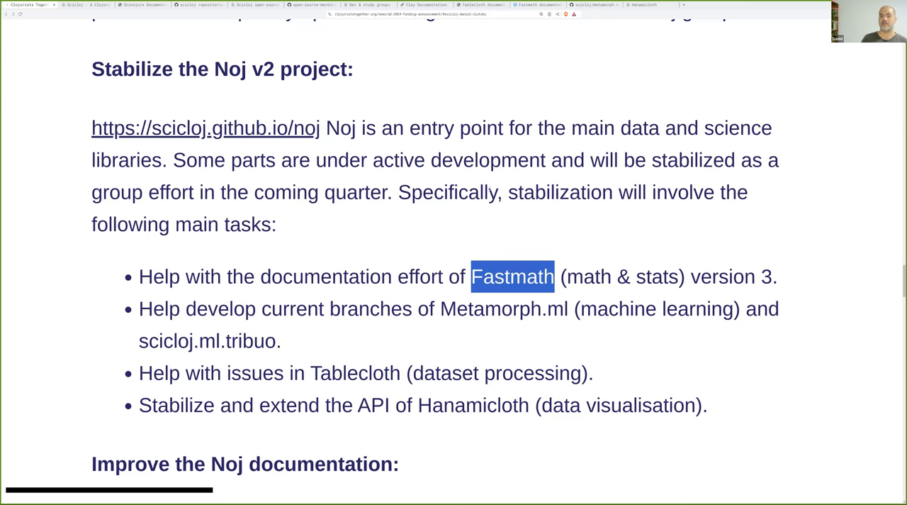
mouse_move(764, 251)
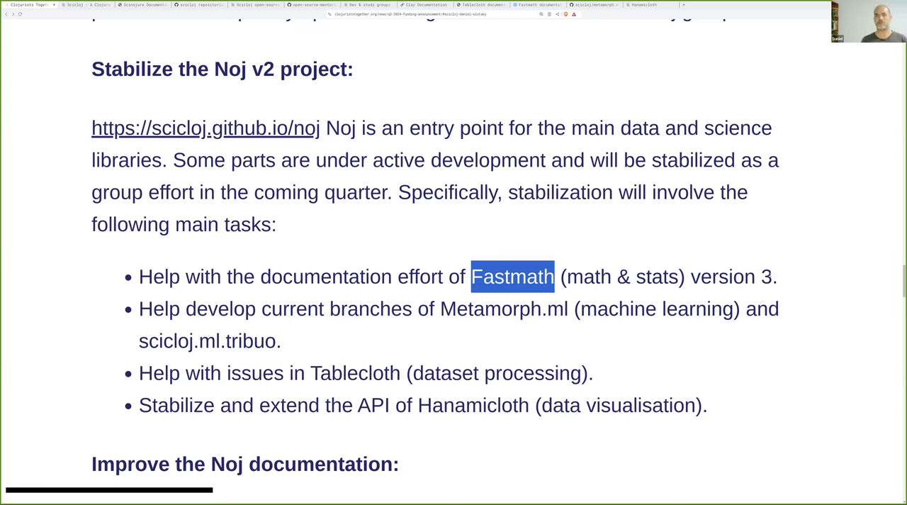
mouse_move(614, 151)
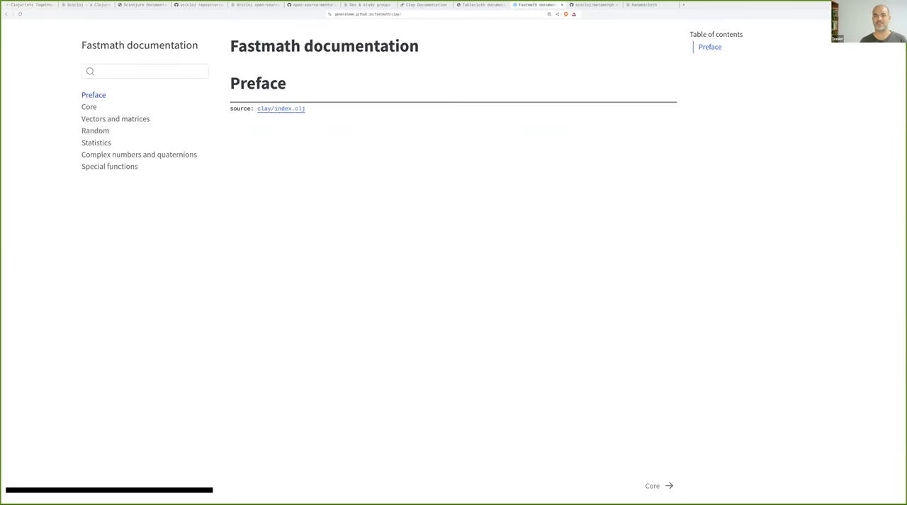
Zoom in and skim the Fastmath Special functions chapter through its Gamma and Beta sections
key(ctrl+plus)
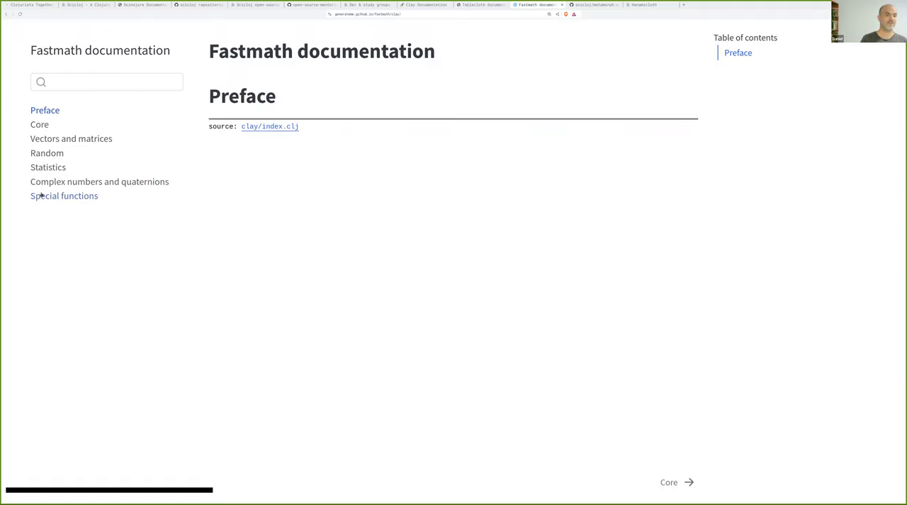
click(64, 195)
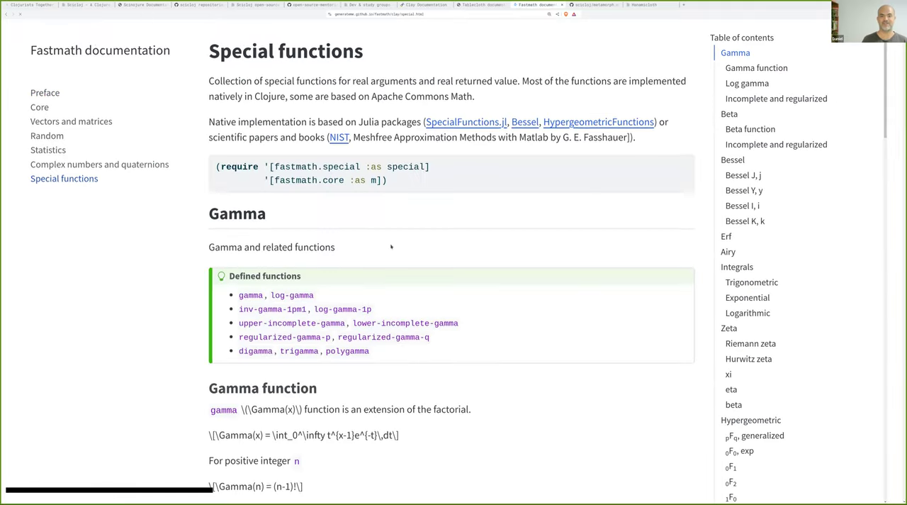
scroll(down, 3)
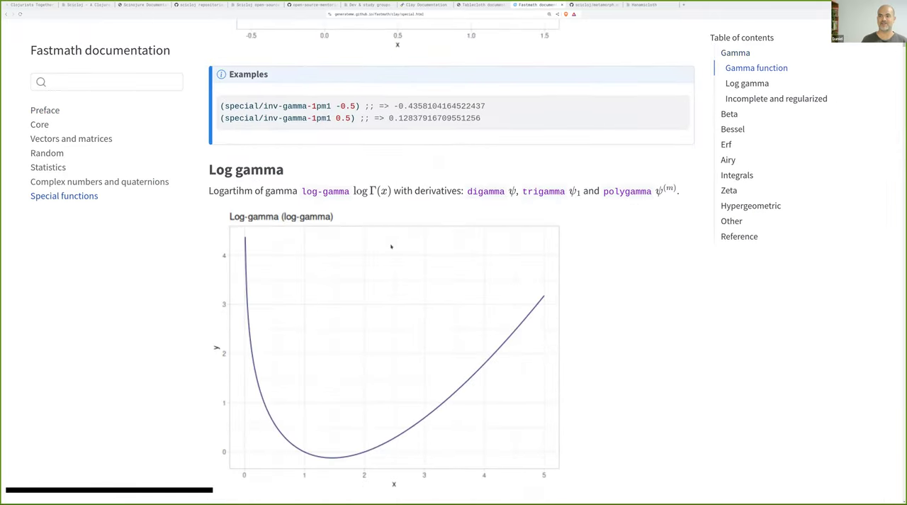
scroll(down, 3)
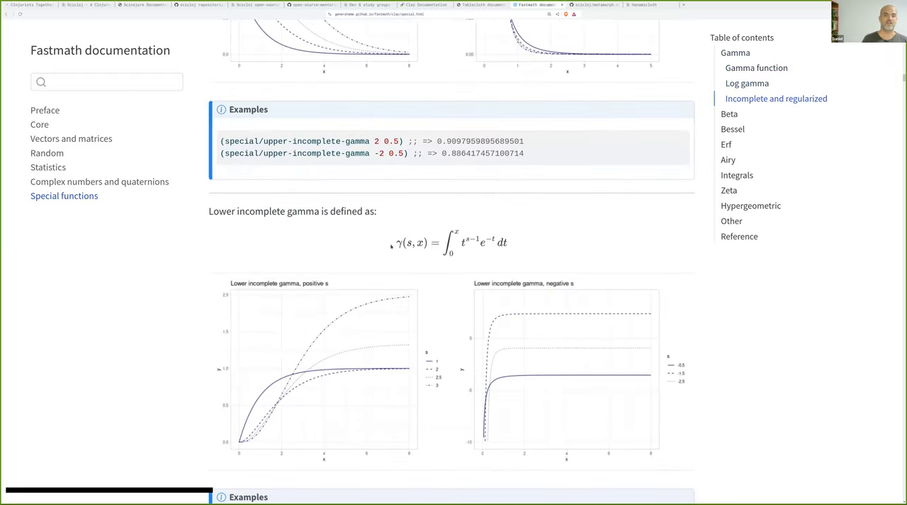
scroll(down, 3)
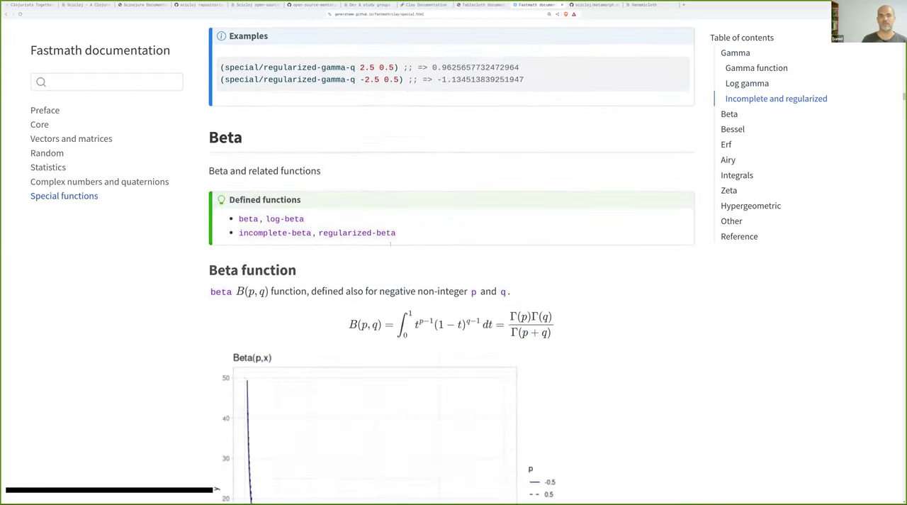
scroll(down, 3)
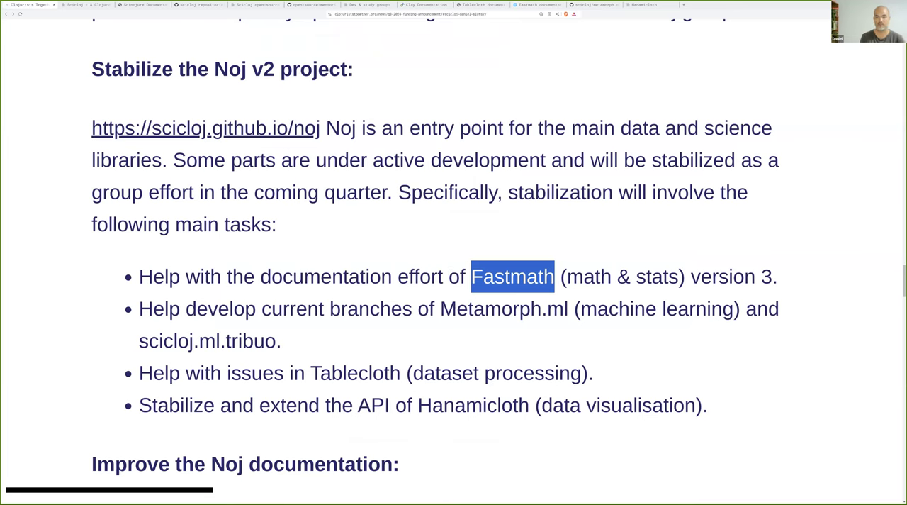
Highlight Fastmath in the task list and scroll through the Metamorph.ml README pipeline example
double_click(503, 308)
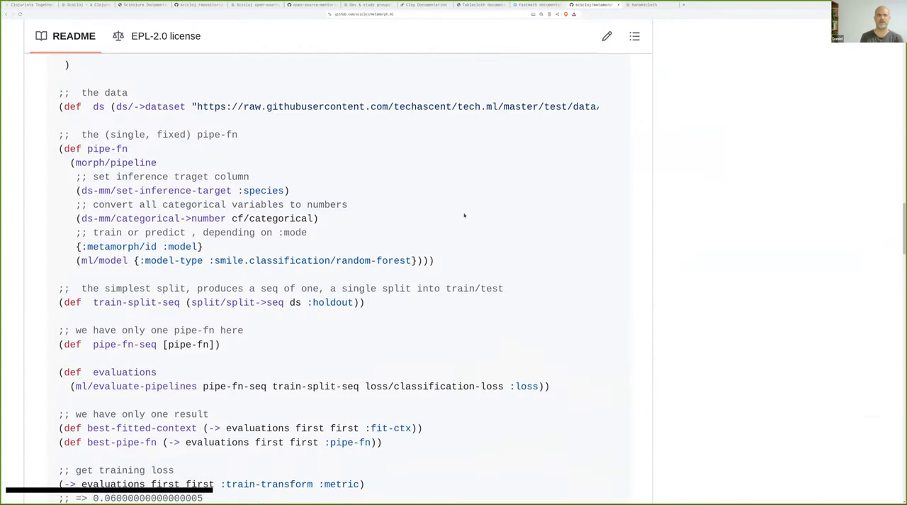
scroll(down, 3)
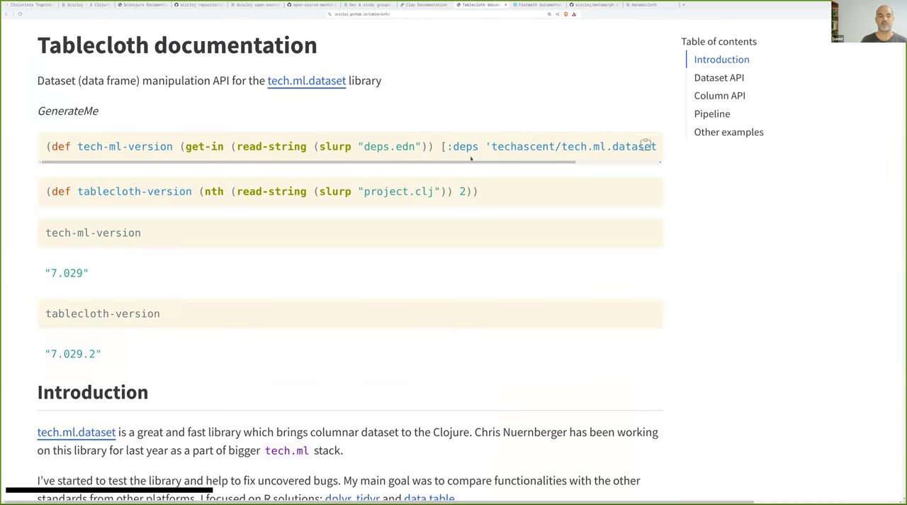
Skim Tablecloth's Dataset creation examples to the CSV import, then return to the announcement
scroll(down, 3)
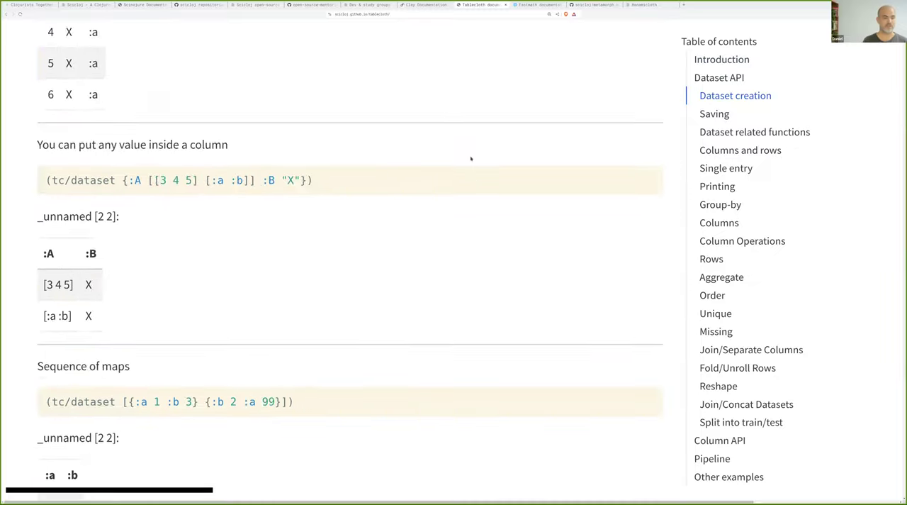
scroll(down, 3)
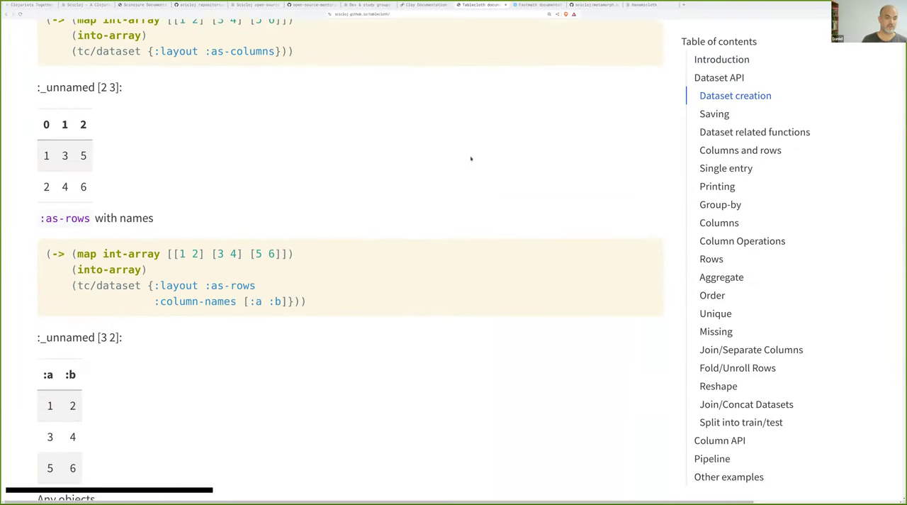
scroll(down, 3)
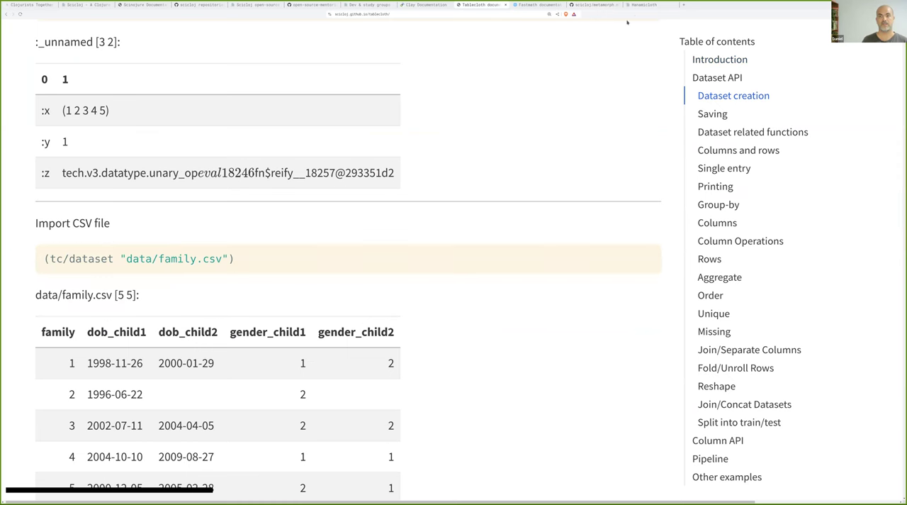
click(641, 5)
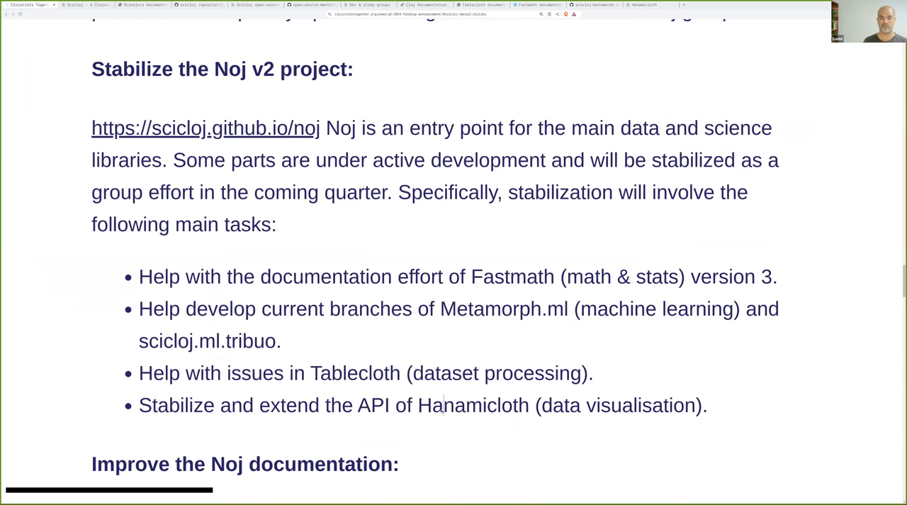
Highlight Hanamicloth, read down to the mentoring program section, and open Scicloj's mentoring page
double_click(473, 404)
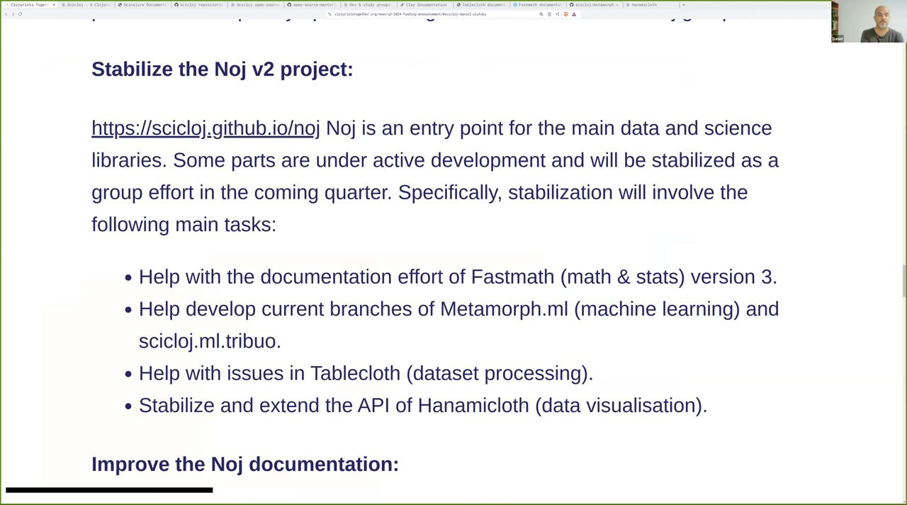
scroll(down, 3)
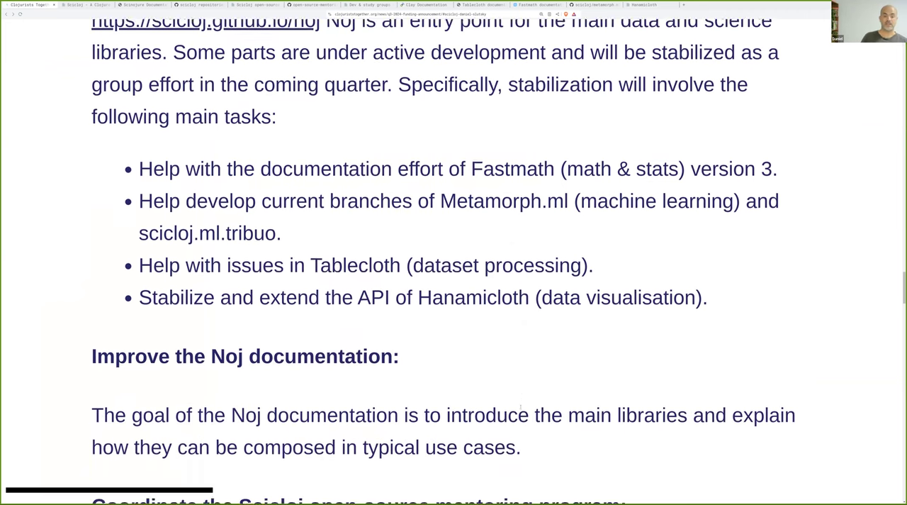
scroll(down, 3)
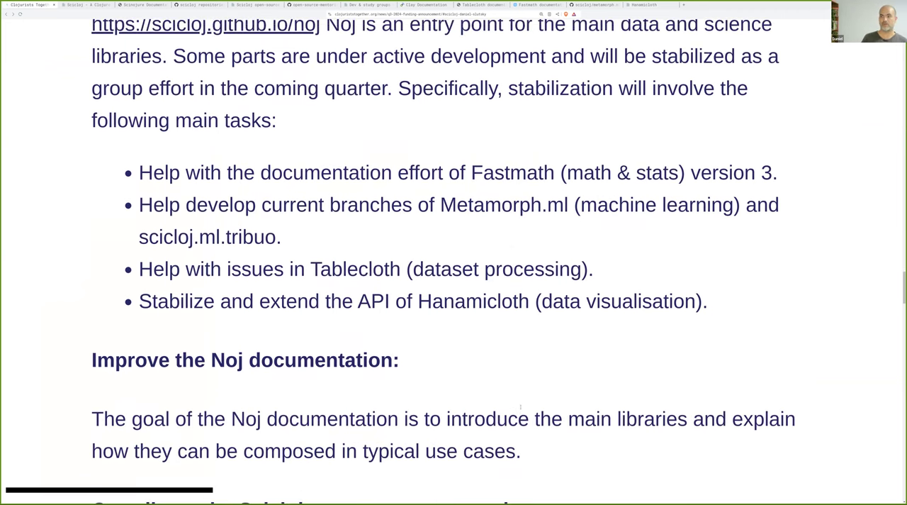
scroll(down, 3)
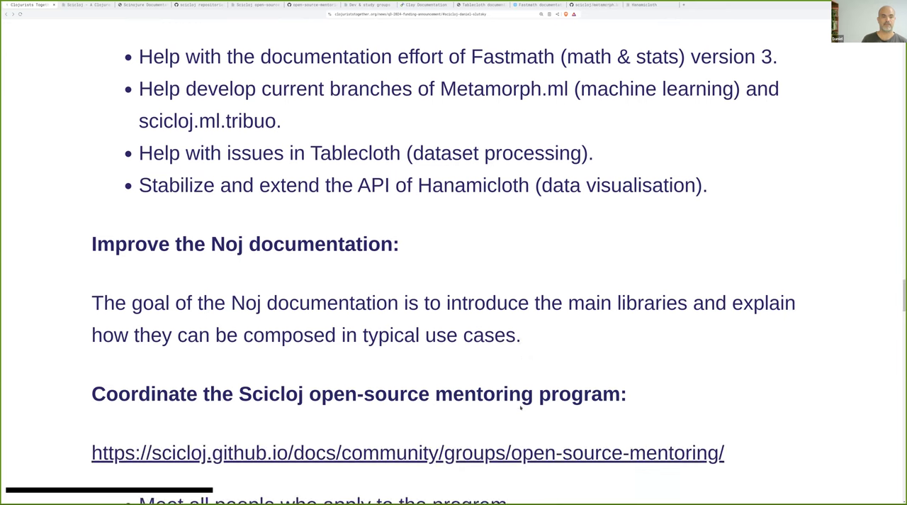
scroll(down, 3)
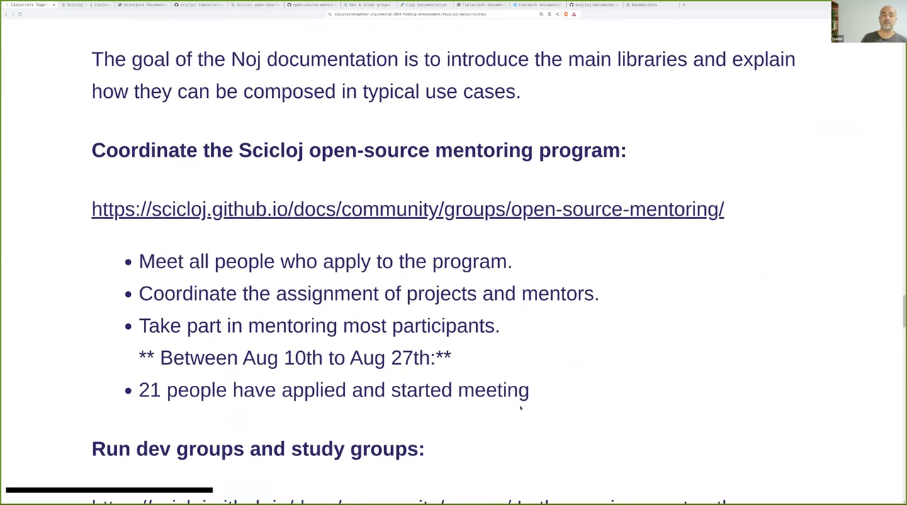
scroll(down, 3)
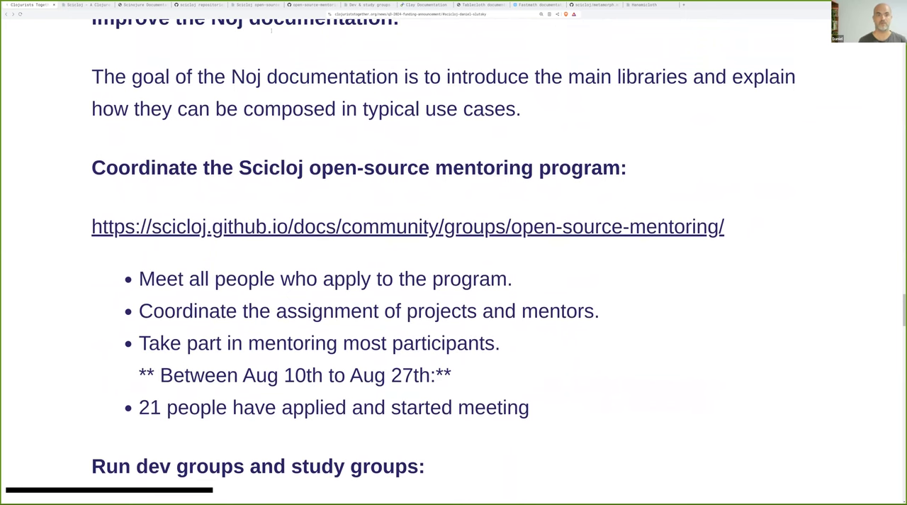
click(407, 226)
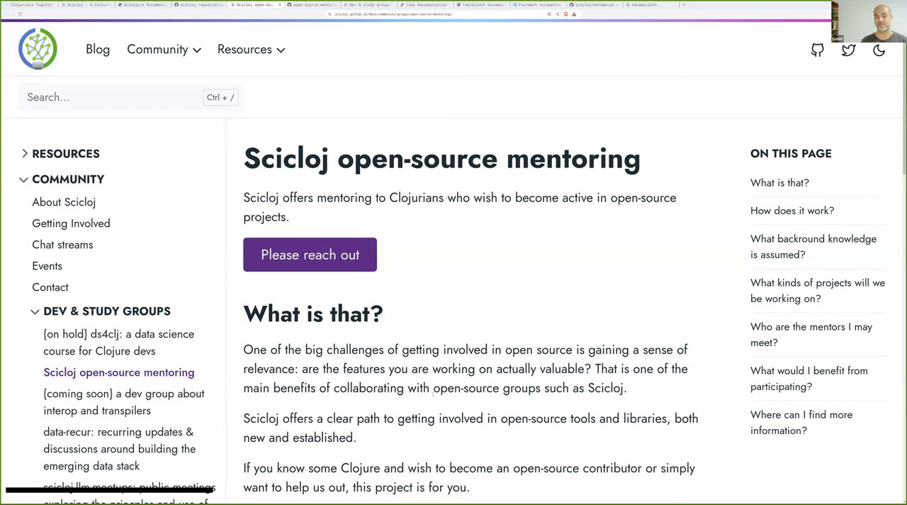
mouse_move(419, 448)
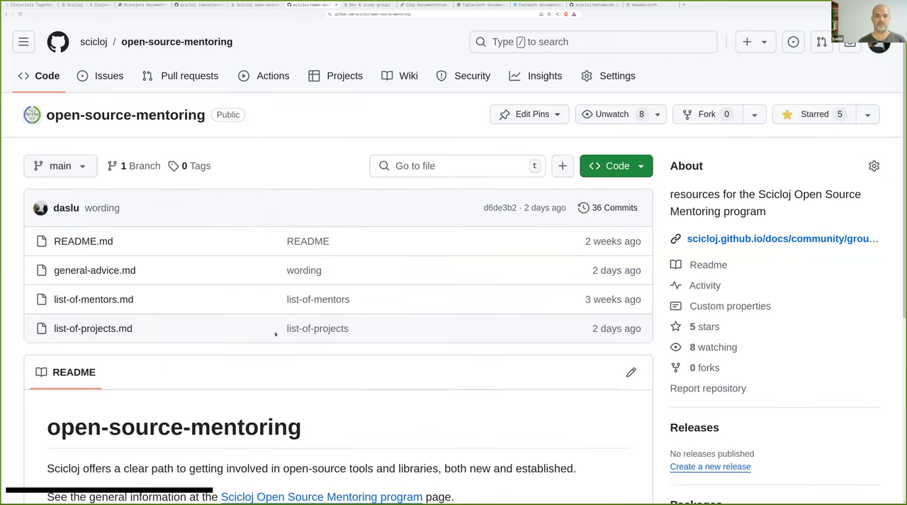
Open the mentoring repository's List of projects file from the README and scroll through it
scroll(down, 3)
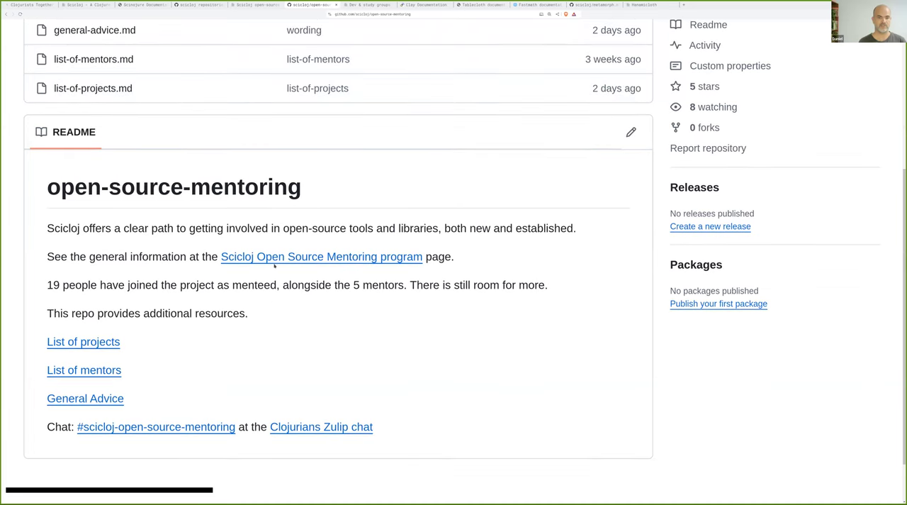
mouse_move(83, 341)
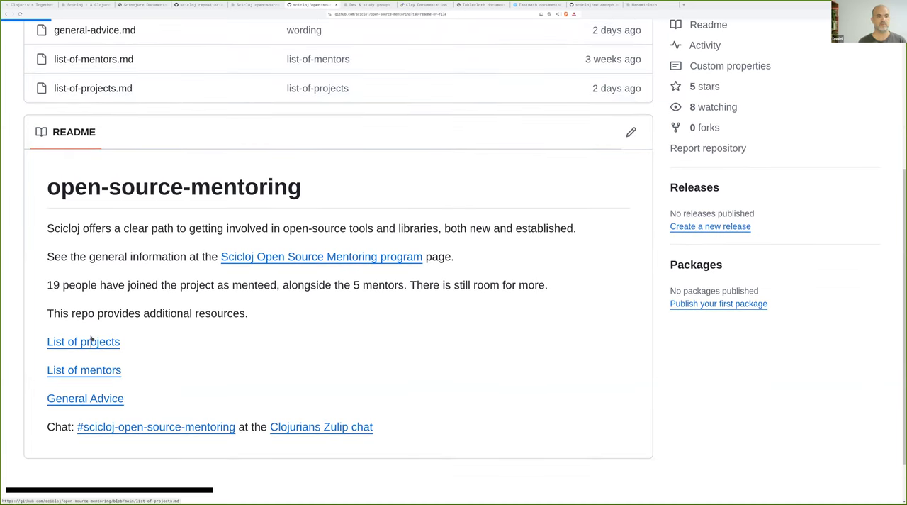
click(83, 341)
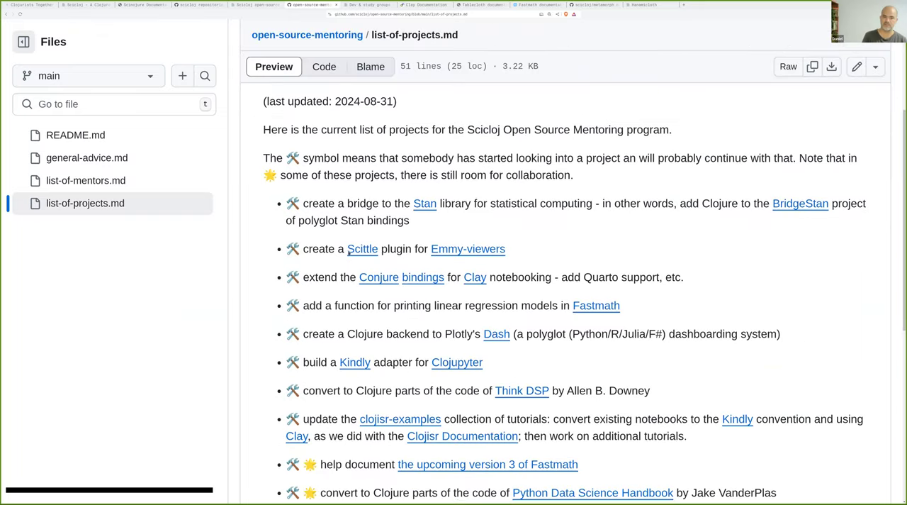
scroll(down, 3)
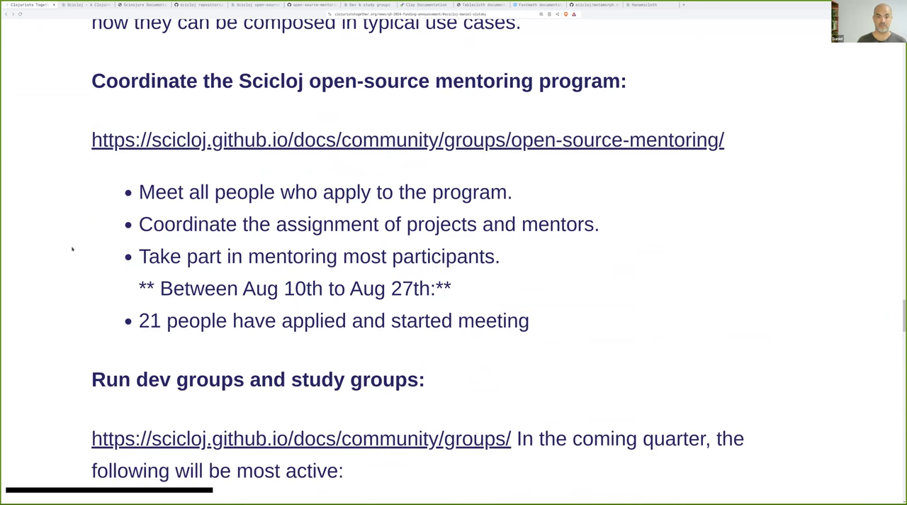
Scroll the Dev & study groups listing and open the Real-World-Data group's page
scroll(down, 3)
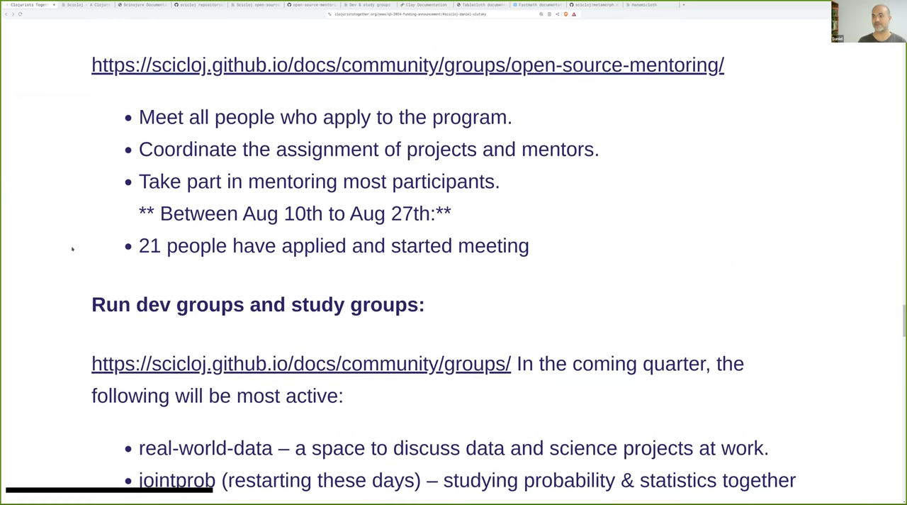
scroll(down, 3)
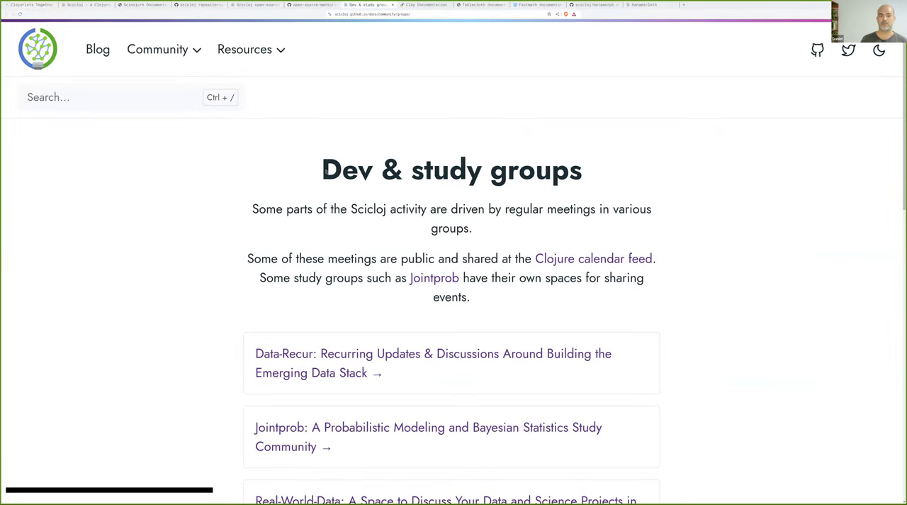
scroll(down, 3)
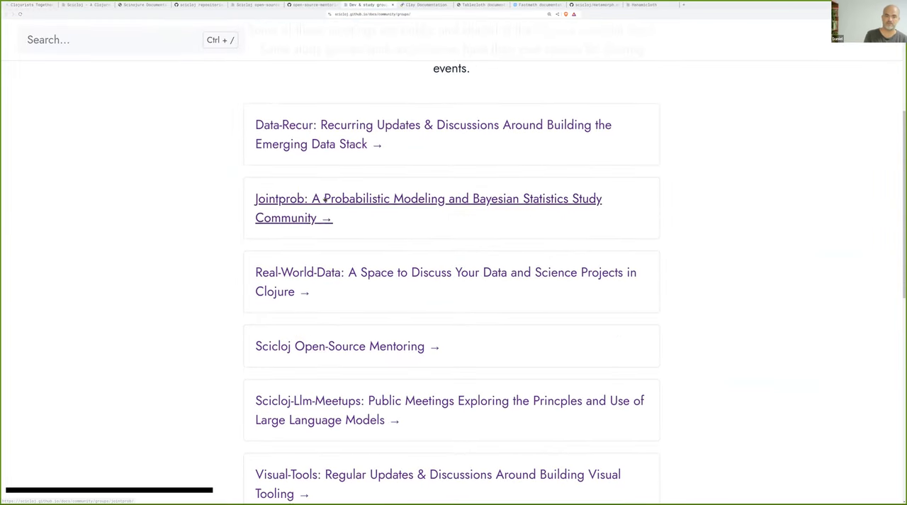
scroll(down, 3)
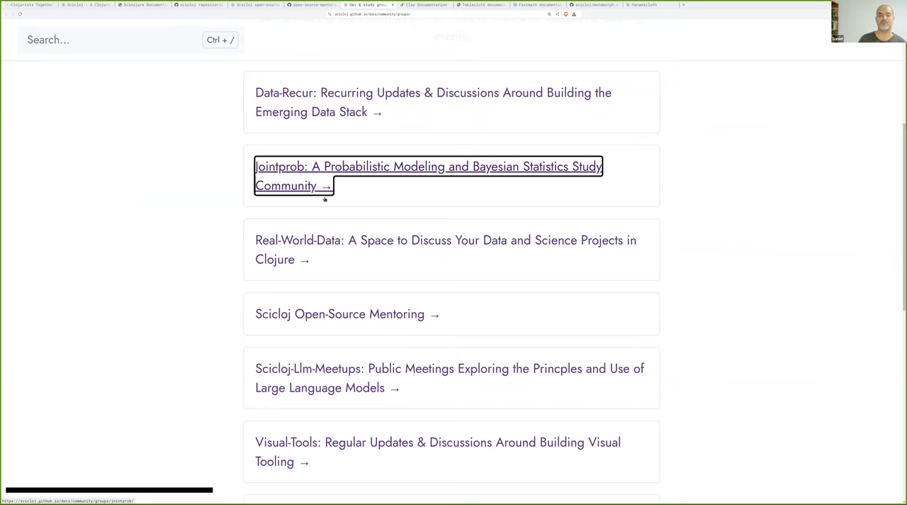
mouse_move(159, 272)
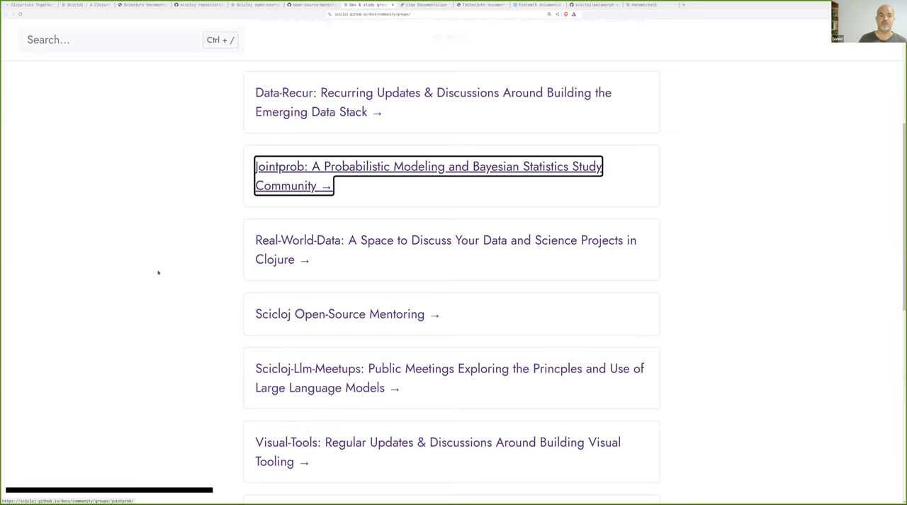
mouse_move(201, 265)
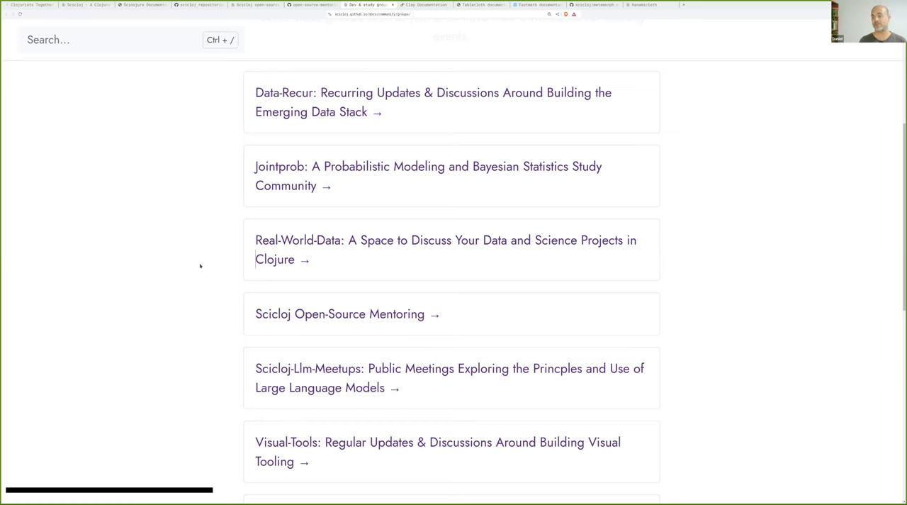
mouse_move(206, 263)
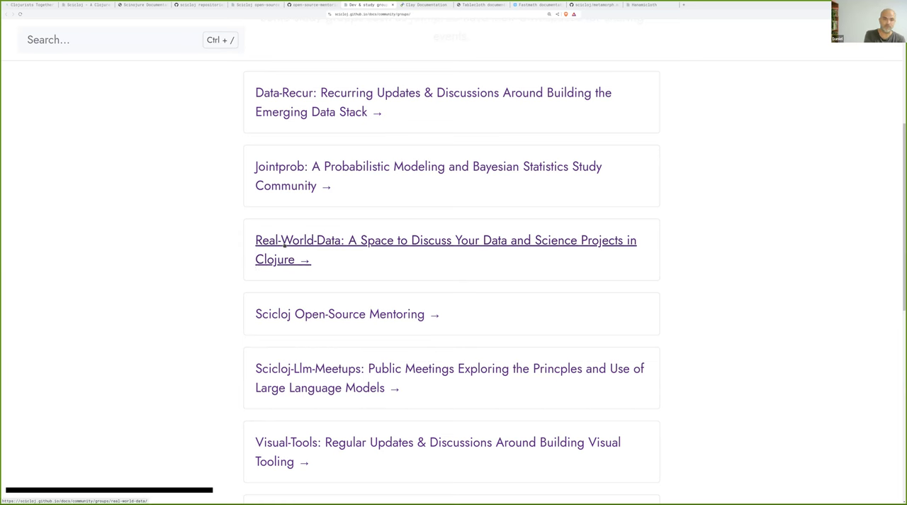
click(445, 239)
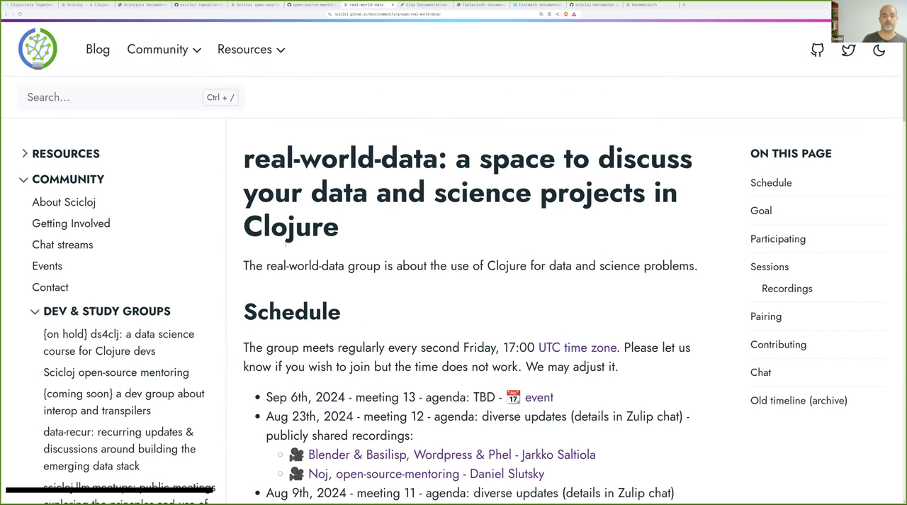
scroll(down, 3)
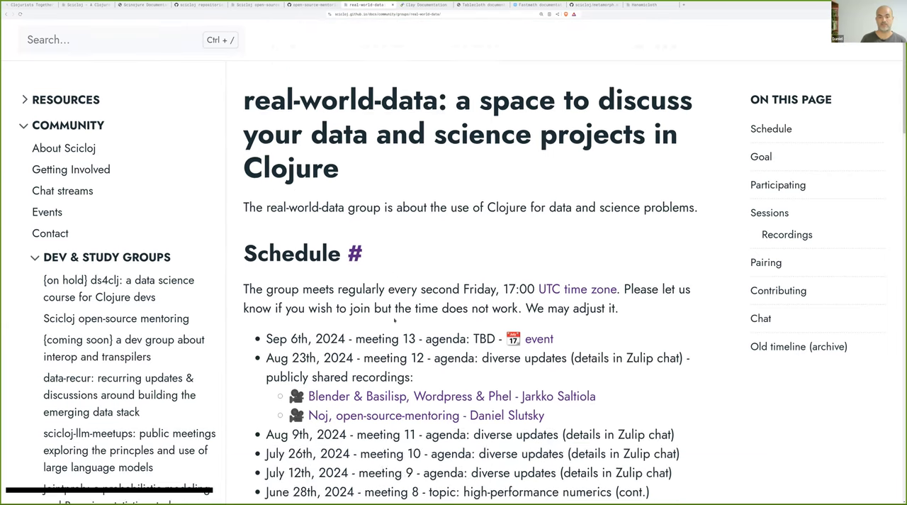
scroll(down, 3)
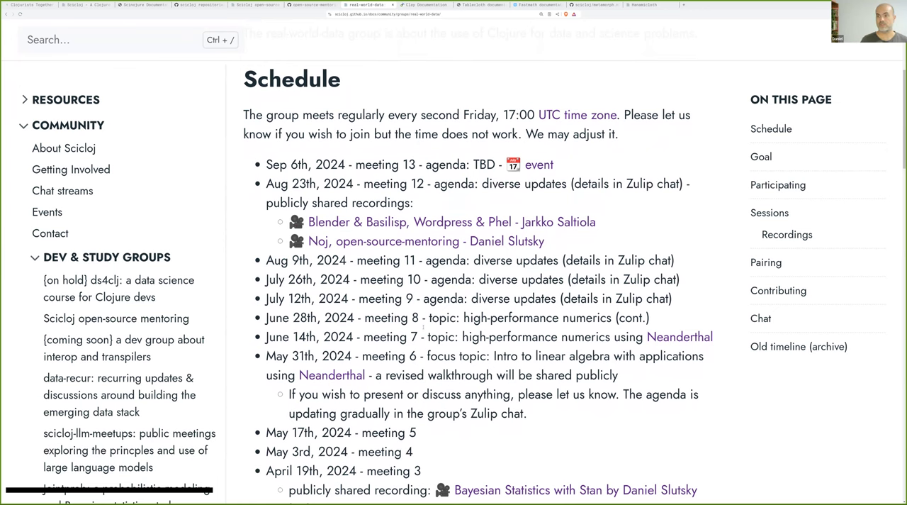
scroll(down, 3)
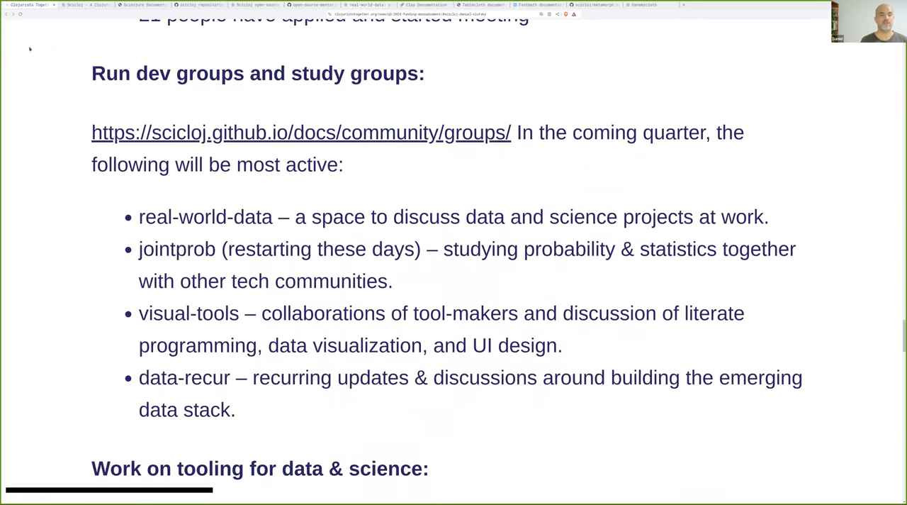
Scroll the announcement to the 'Coordinate the Scicloj open-source mentoring program' heading
scroll(down, 3)
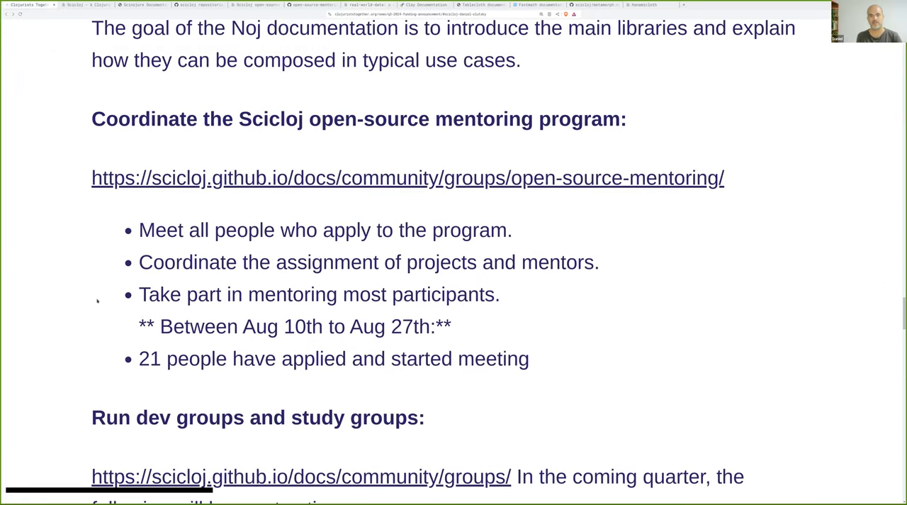
scroll(down, 3)
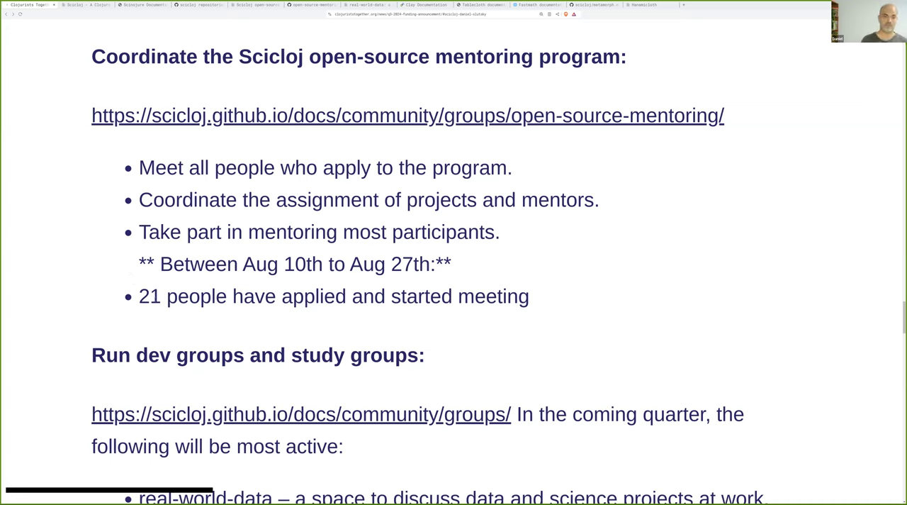
Scroll past the study groups to 'Work on tooling for data & science' and 'Work on additional libraries'
scroll(down, 3)
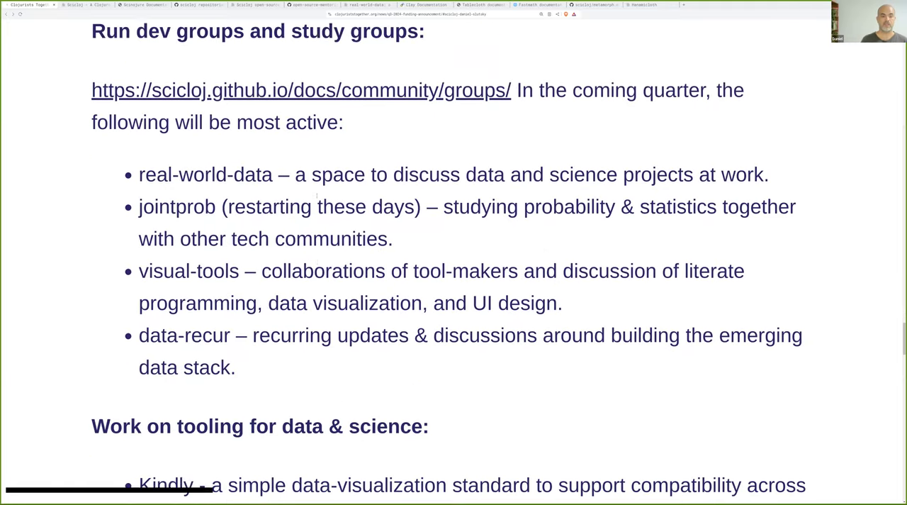
scroll(down, 3)
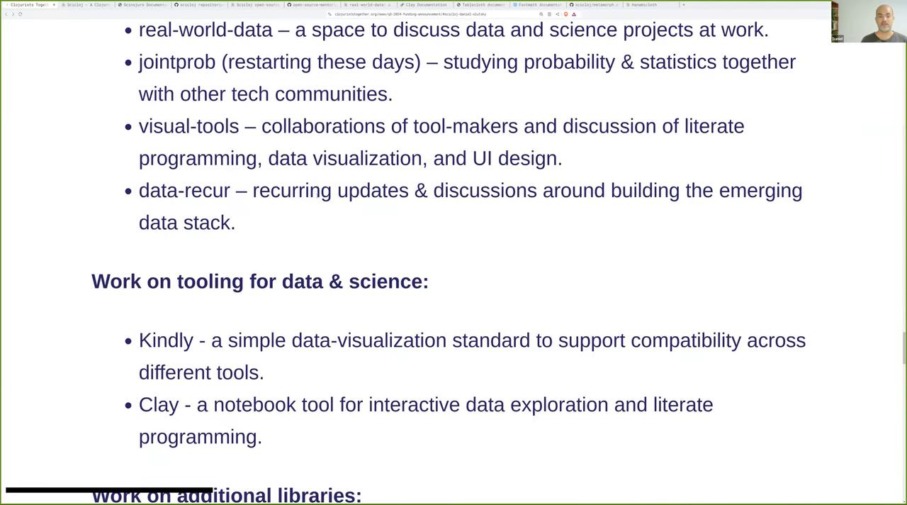
scroll(down, 3)
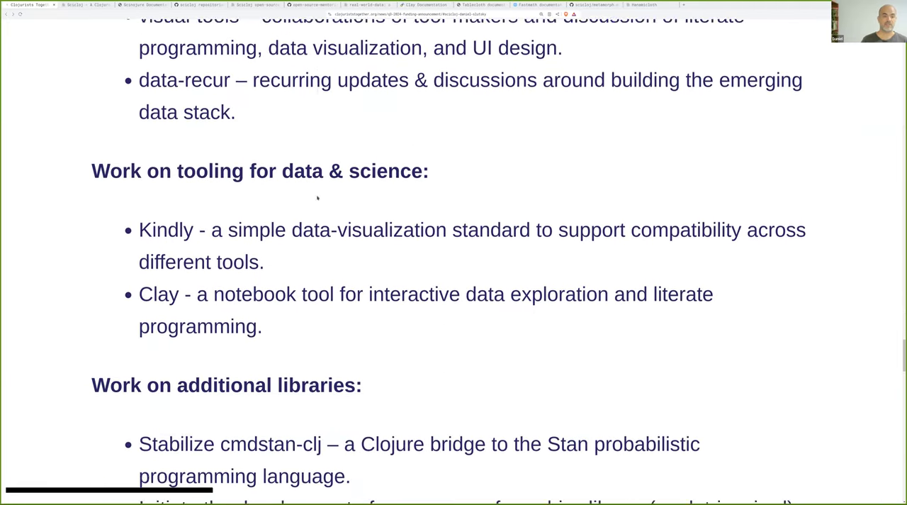
scroll(down, 3)
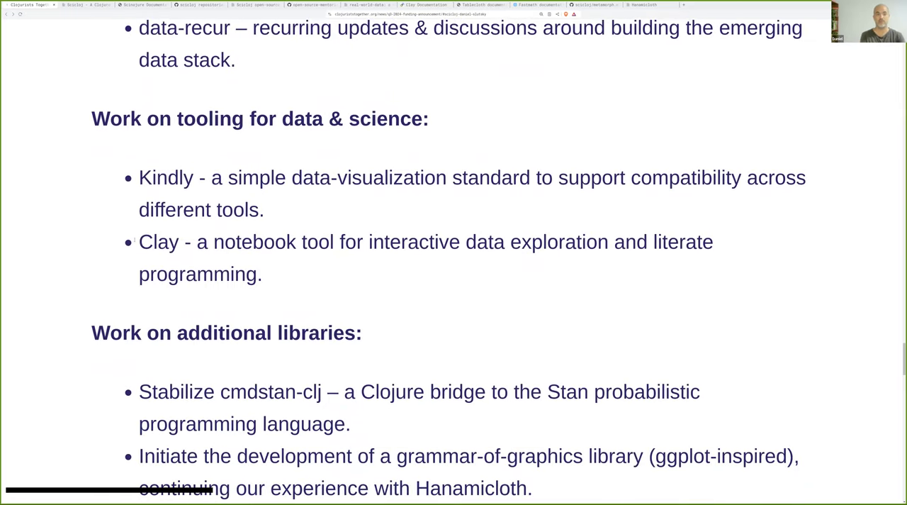
double_click(158, 242)
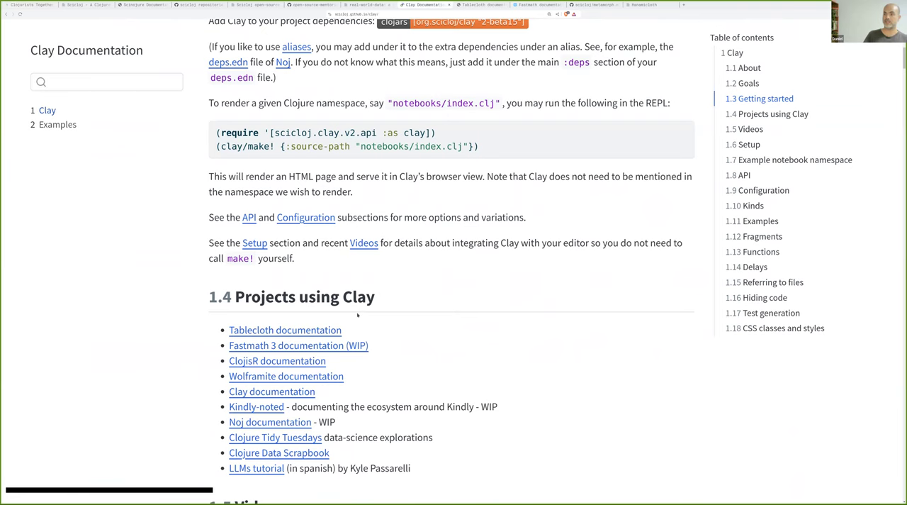
mouse_move(205, 344)
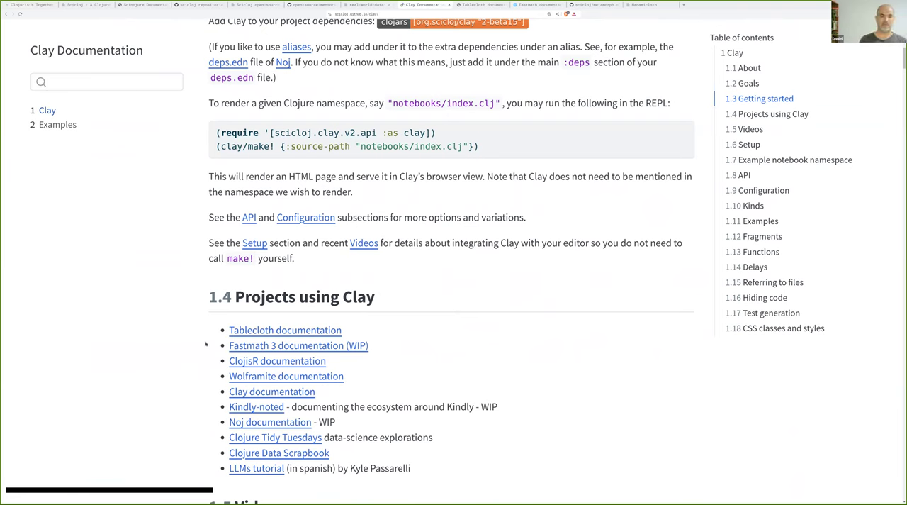
mouse_move(213, 422)
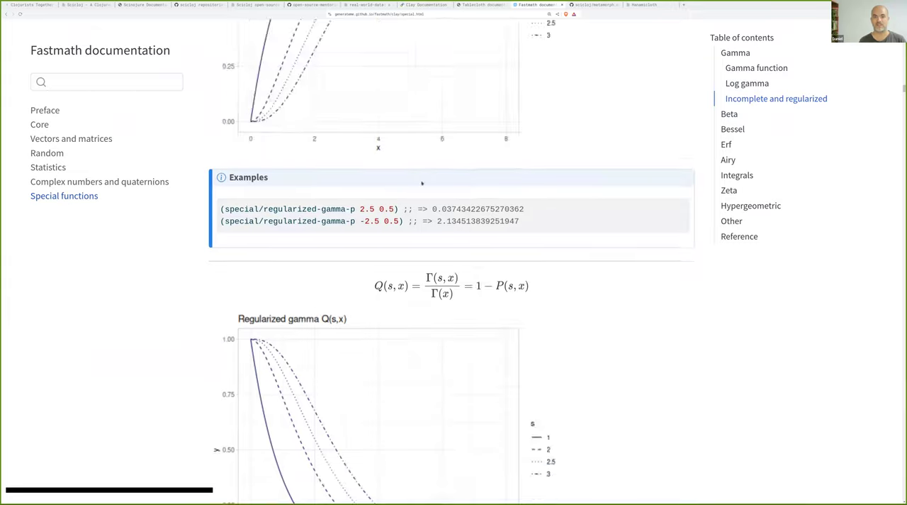
Show Clay Documentation's About and Goals sections after glancing at the Fastmath docs
scroll(down, 3)
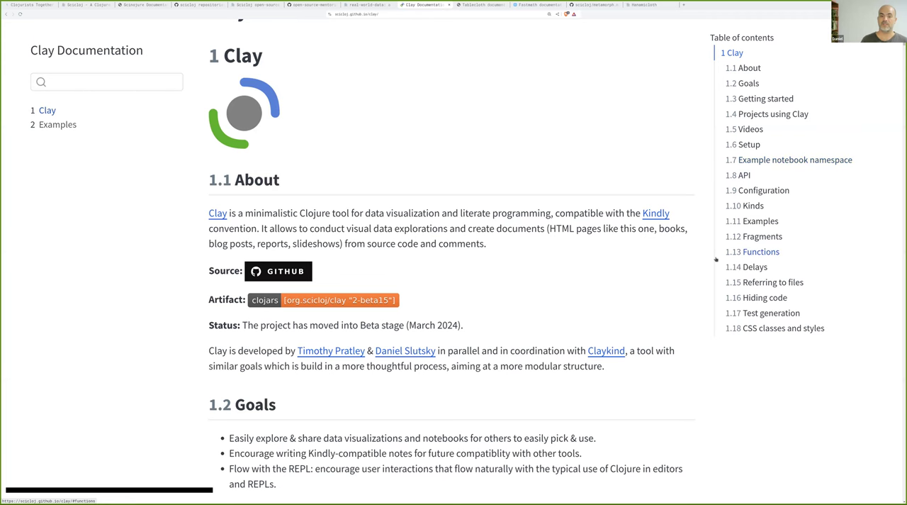
Skim the Clay docs' Setup, API and file-referencing sections
scroll(down, 3)
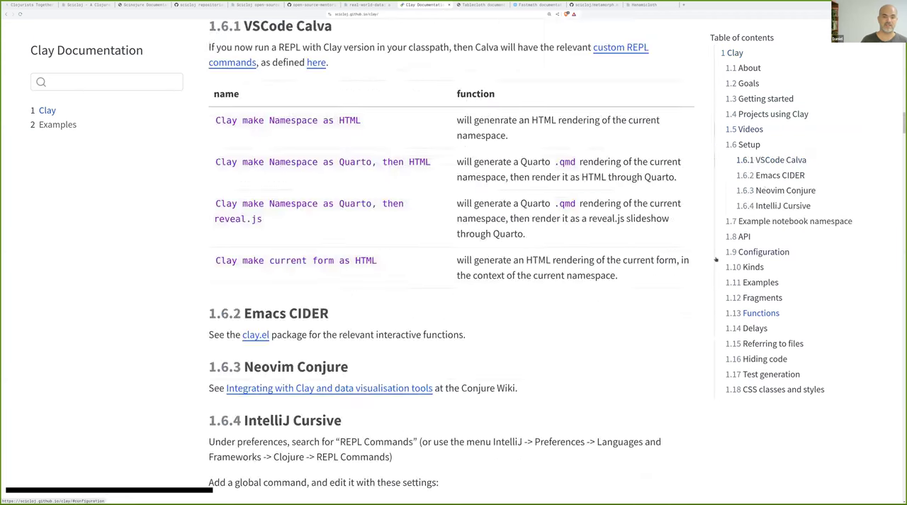
scroll(down, 3)
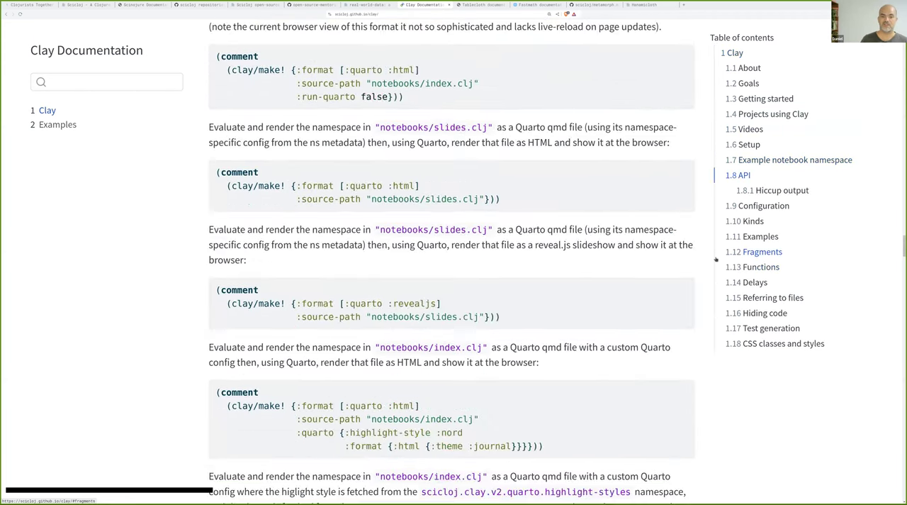
scroll(down, 3)
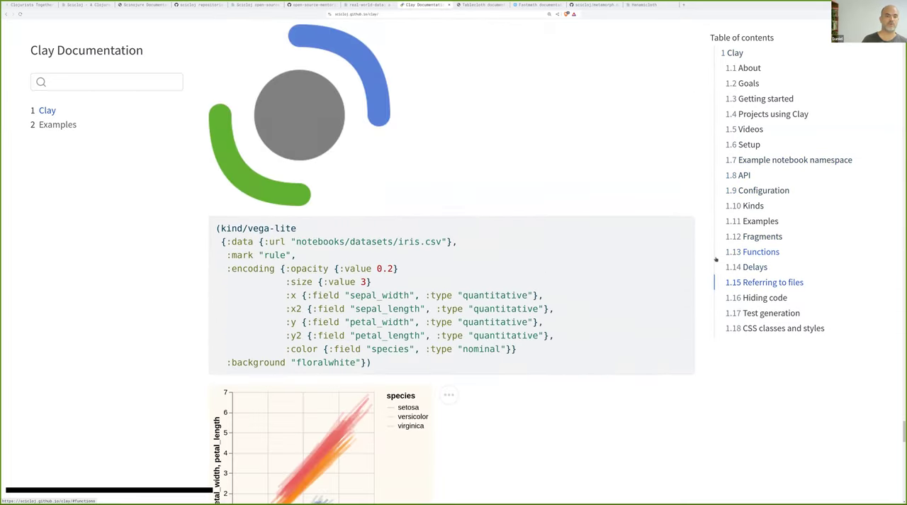
scroll(down, 3)
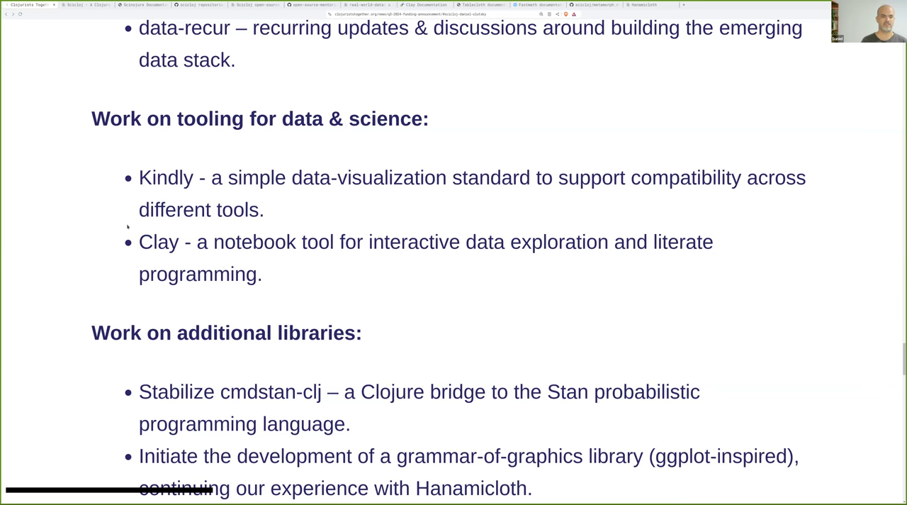
Scroll the announcement past 'Maintain the Scicloj website' to the Malli project by Ambrose Bonnaire-Sergeant
scroll(down, 3)
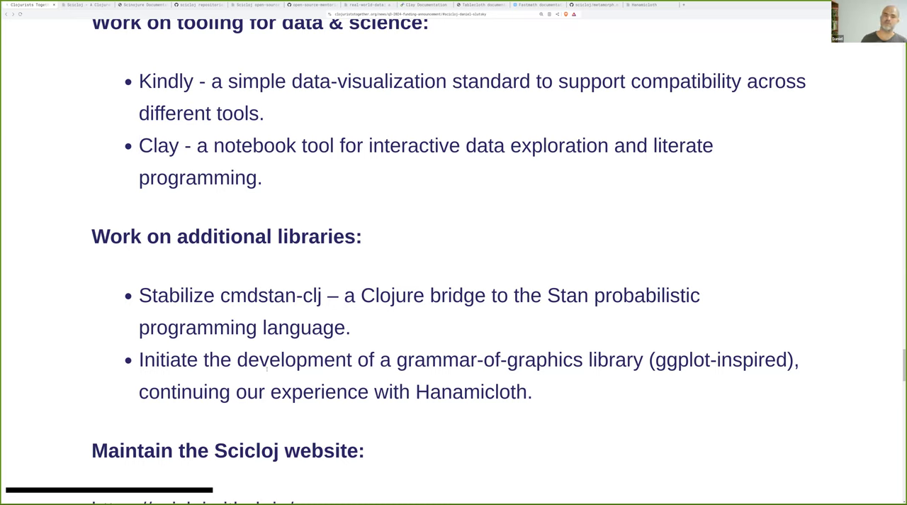
click(139, 146)
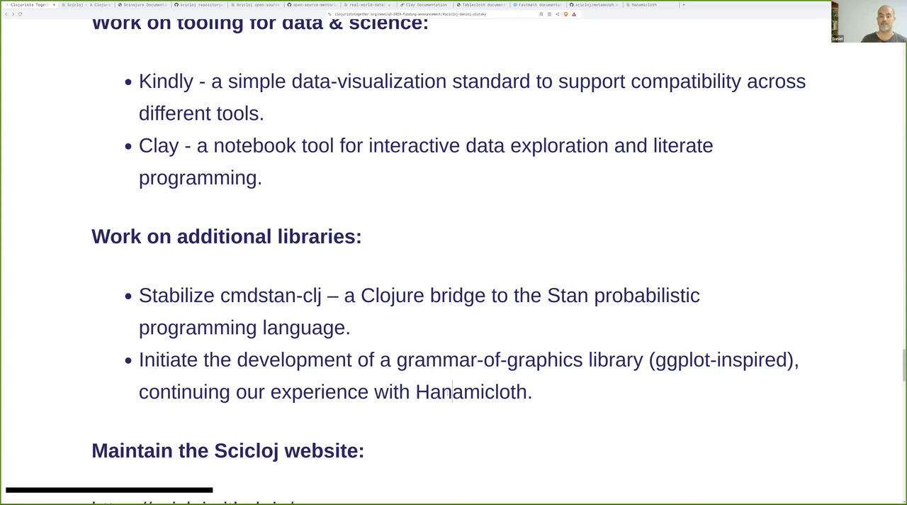
double_click(470, 392)
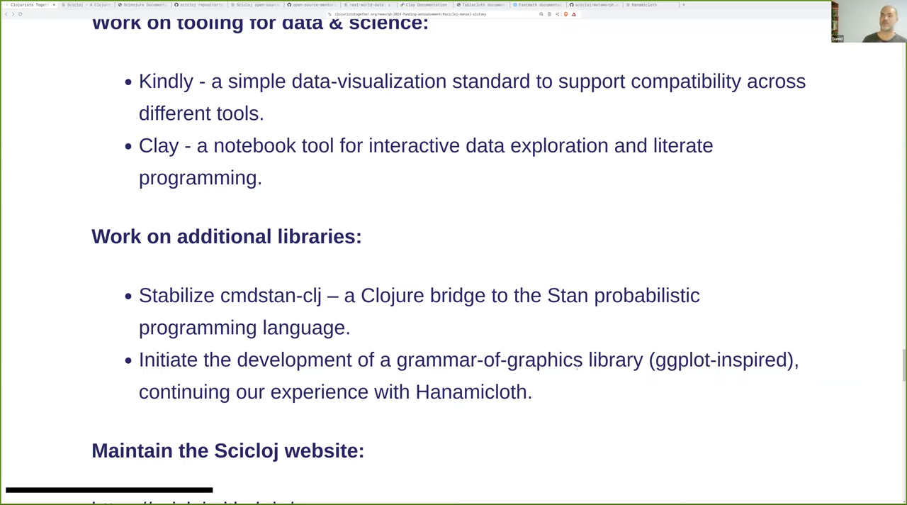
click(581, 359)
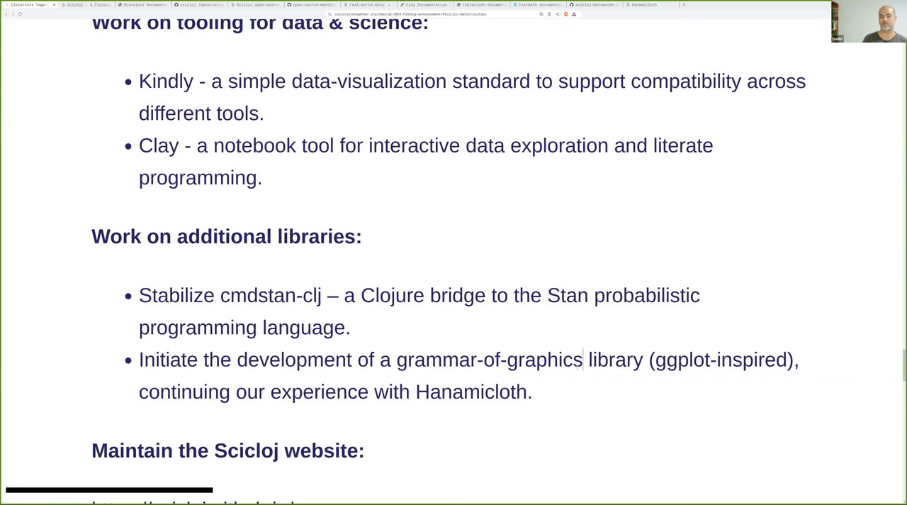
scroll(down, 3)
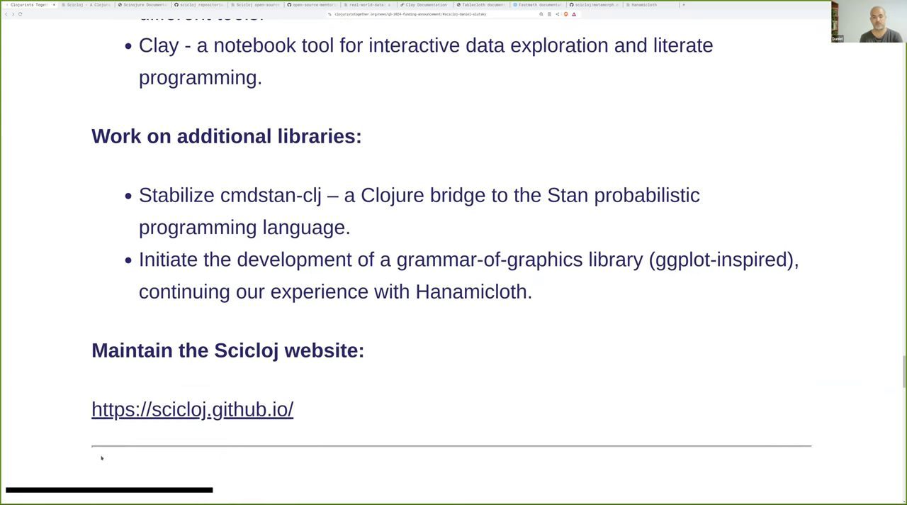
click(583, 259)
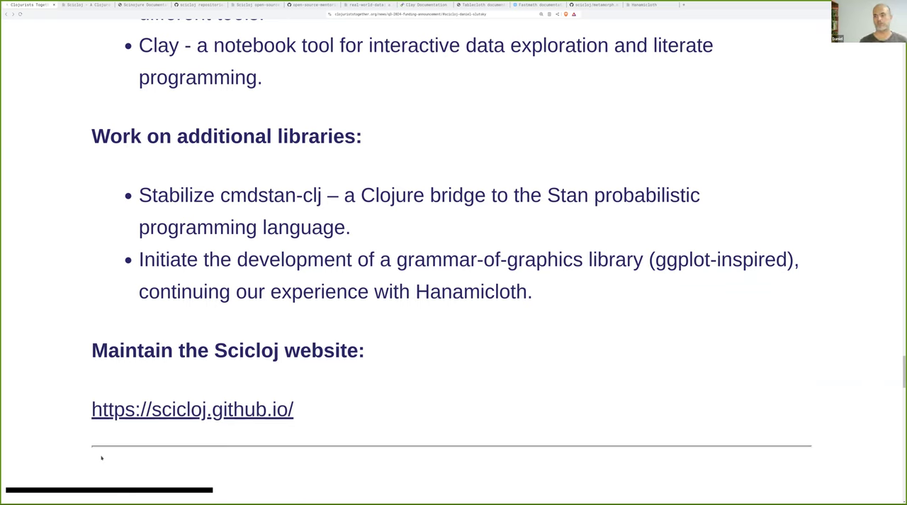
scroll(down, 3)
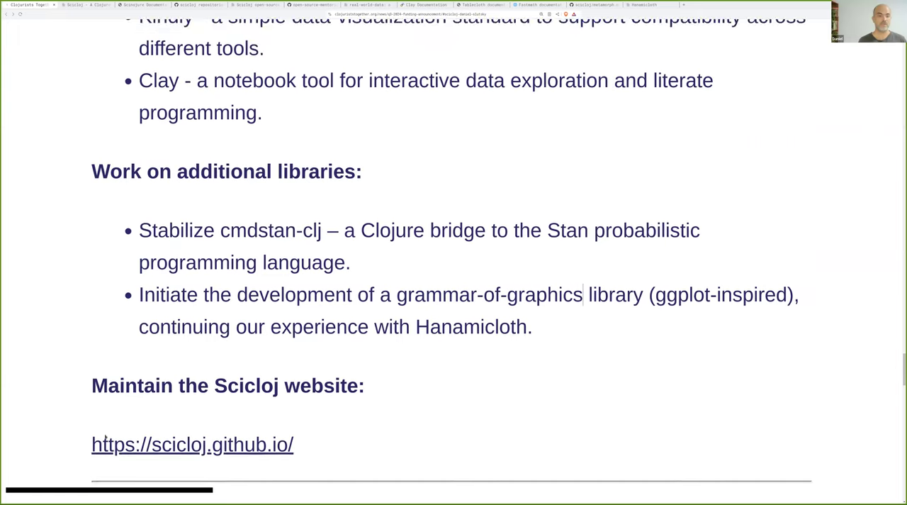
scroll(down, 3)
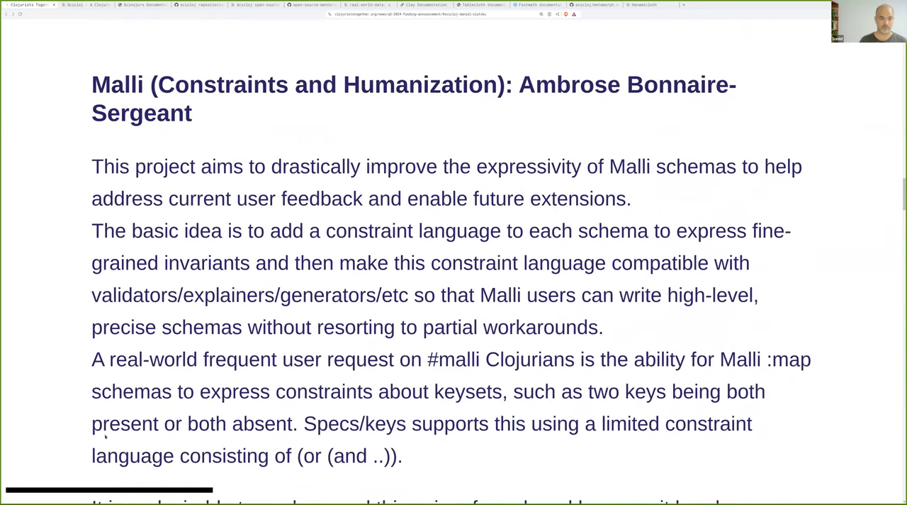
Return to 'Stabilize the Noj v2 project' and its Noj documentation task
scroll(down, 3)
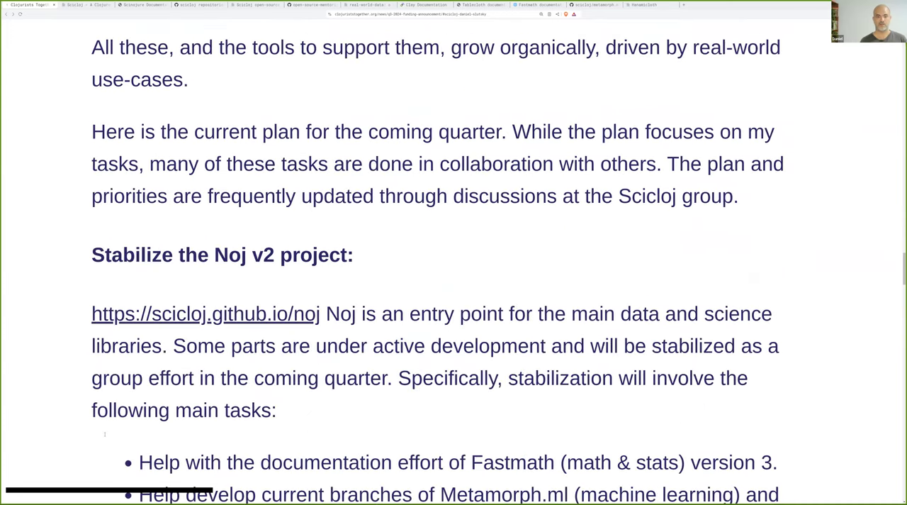
scroll(down, 3)
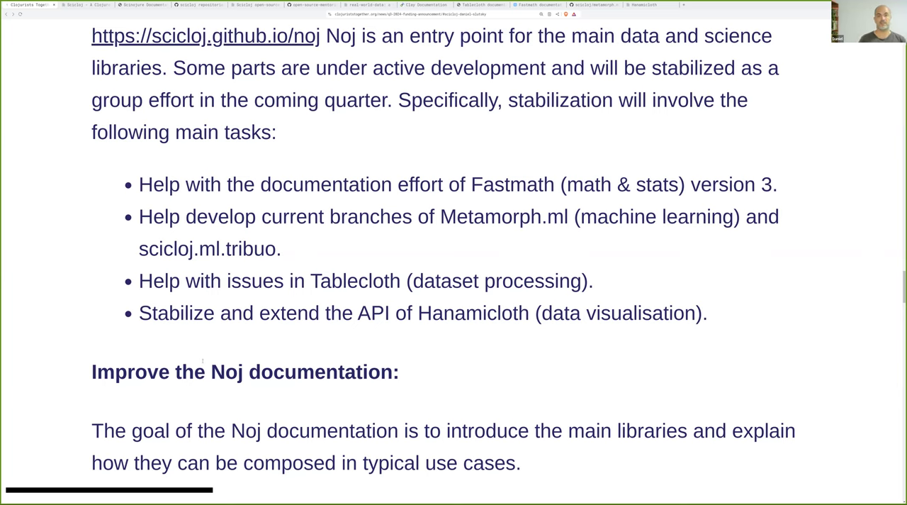
mouse_move(199, 364)
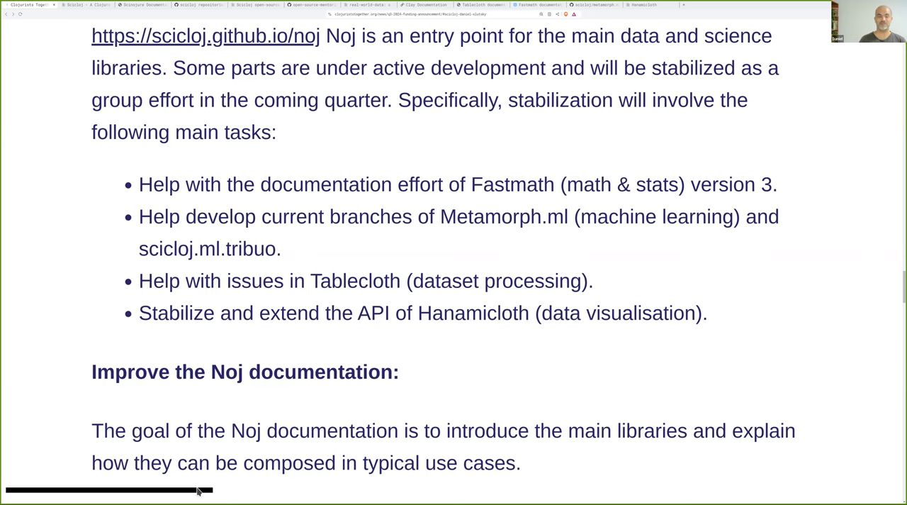
mouse_move(174, 495)
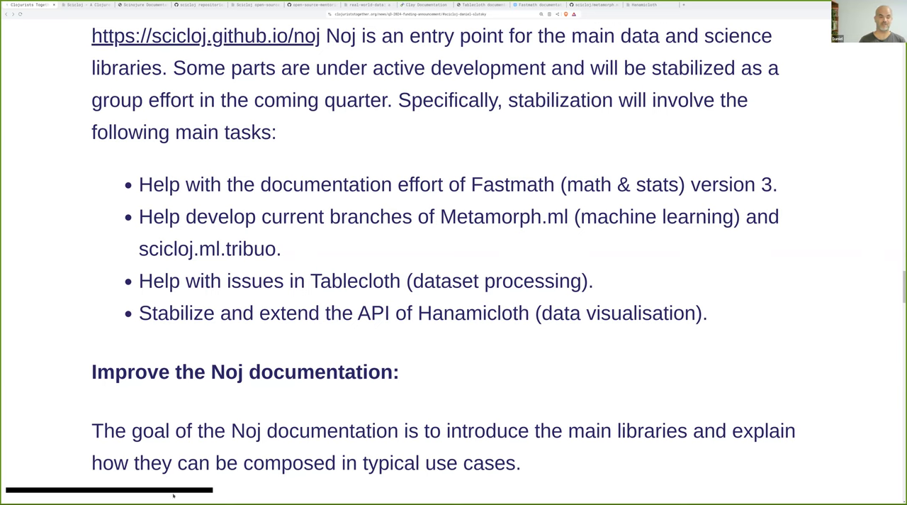